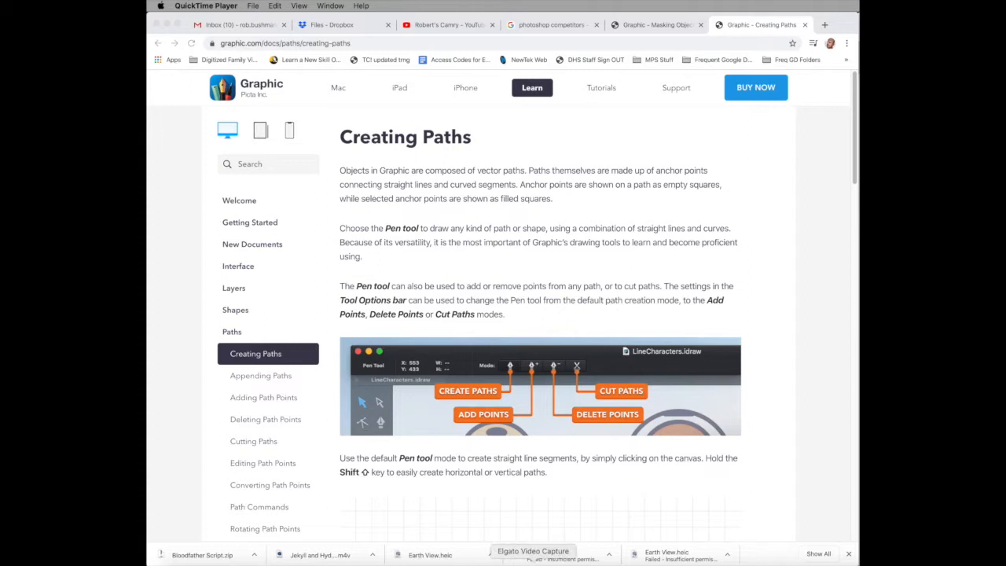
Create a new untitled document and paste the copied photo into it as a layer
click(289, 553)
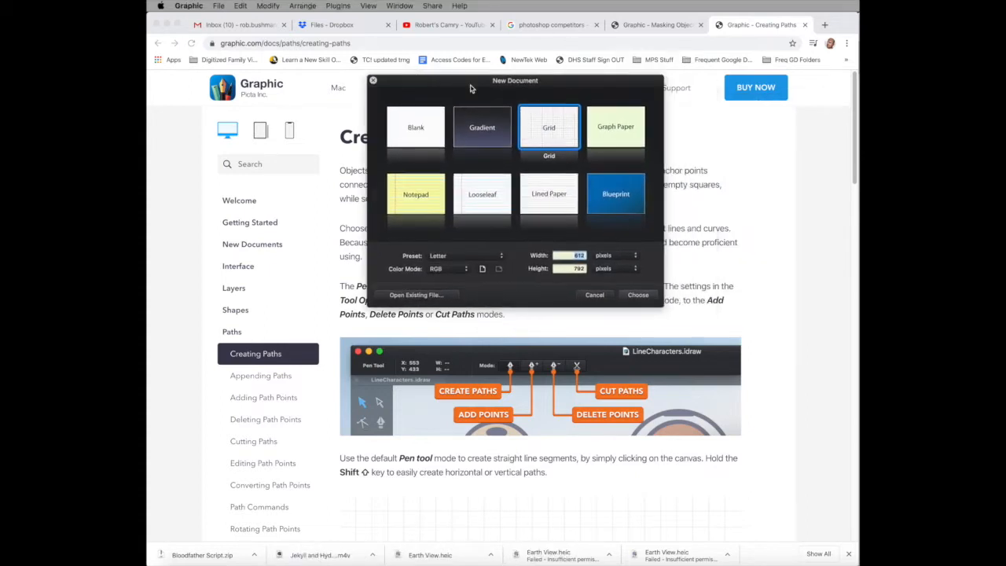
click(240, 6)
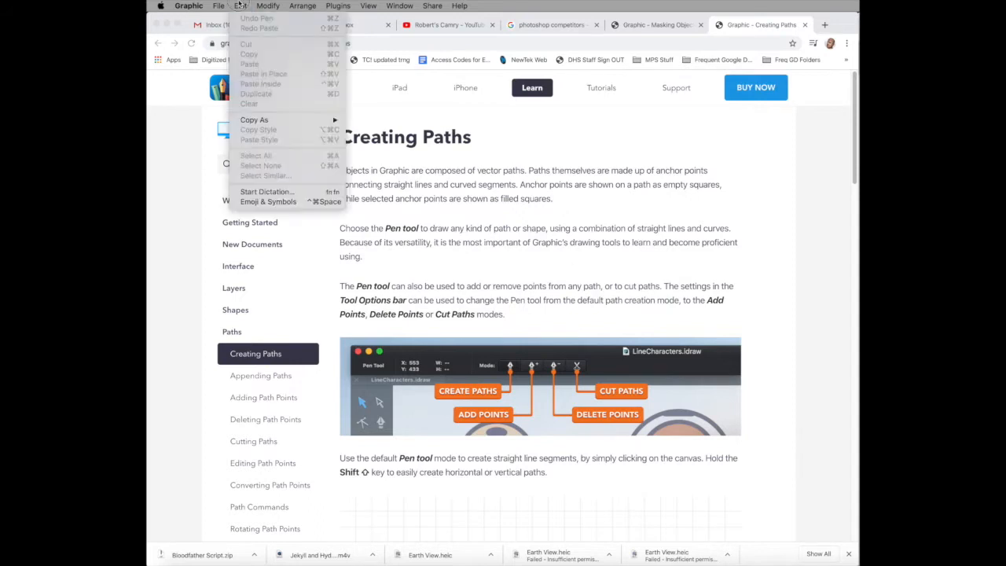
click(218, 7)
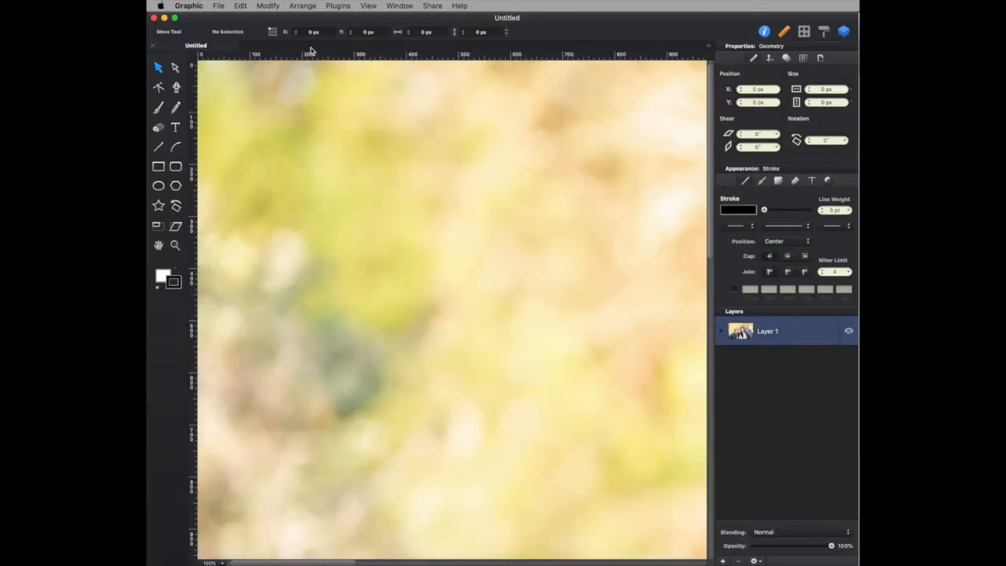
mouse_move(653, 44)
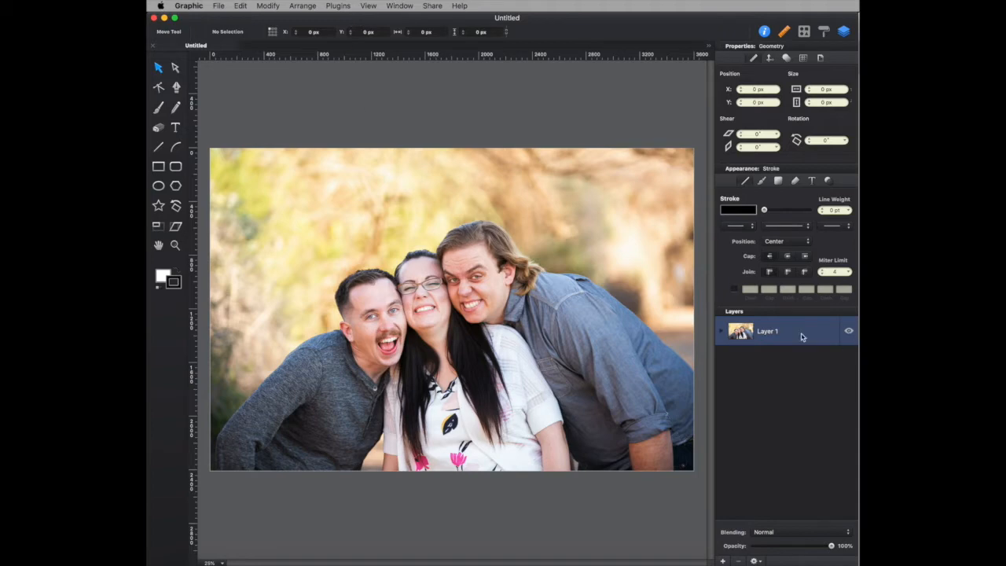
mouse_move(704, 315)
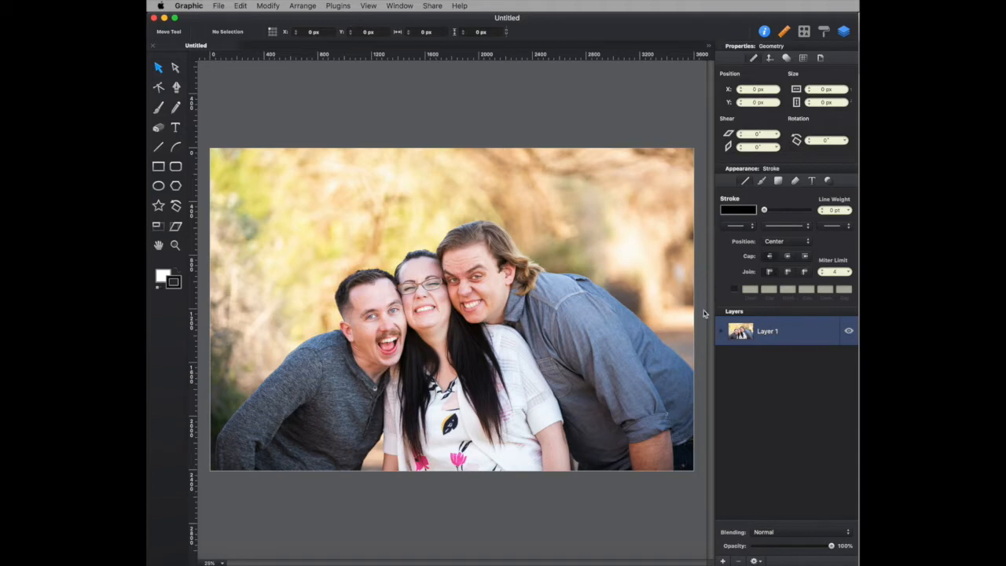
mouse_move(723, 337)
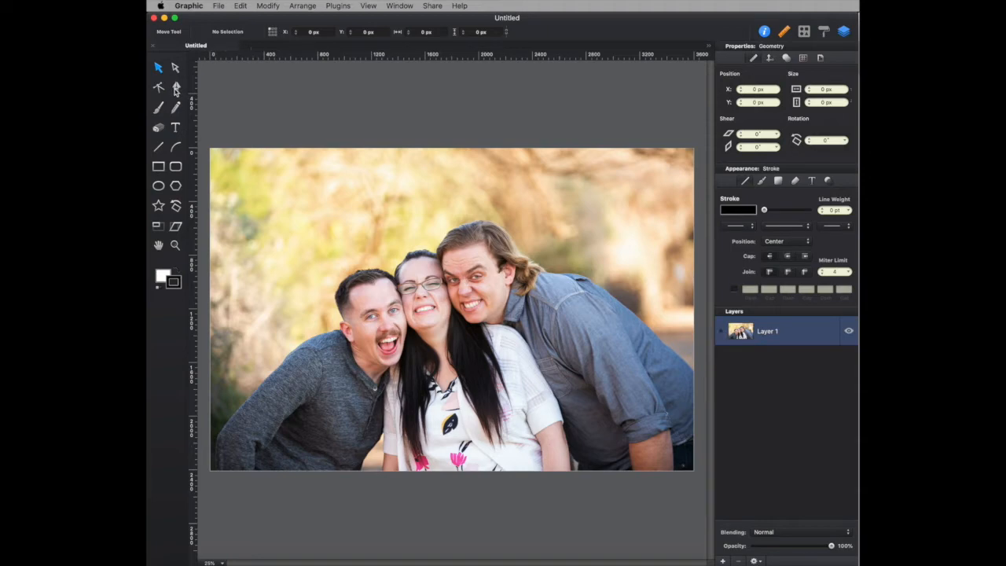
With the Pen tool, place anchor points along the three people's silhouette to form a white shape
click(177, 88)
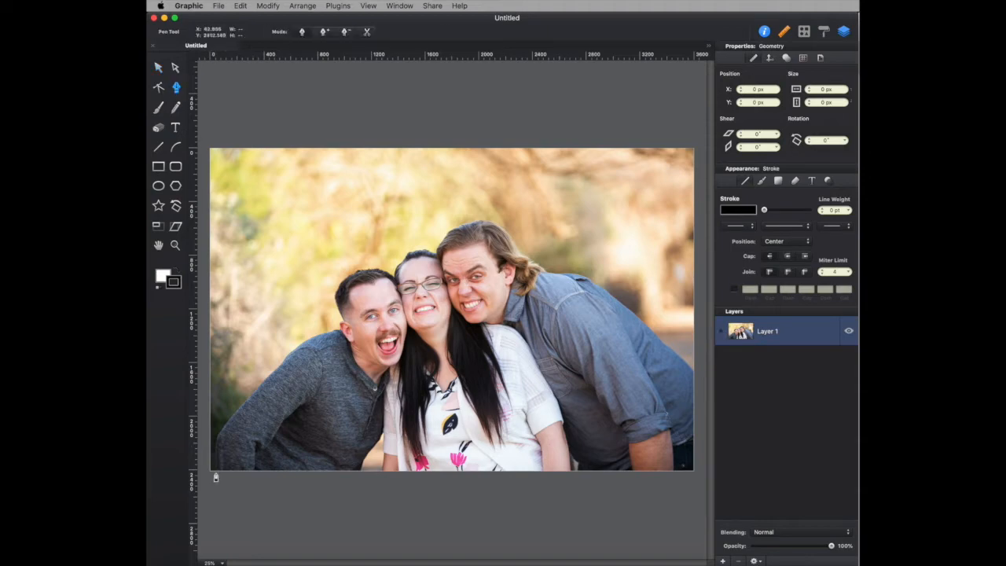
mouse_move(263, 394)
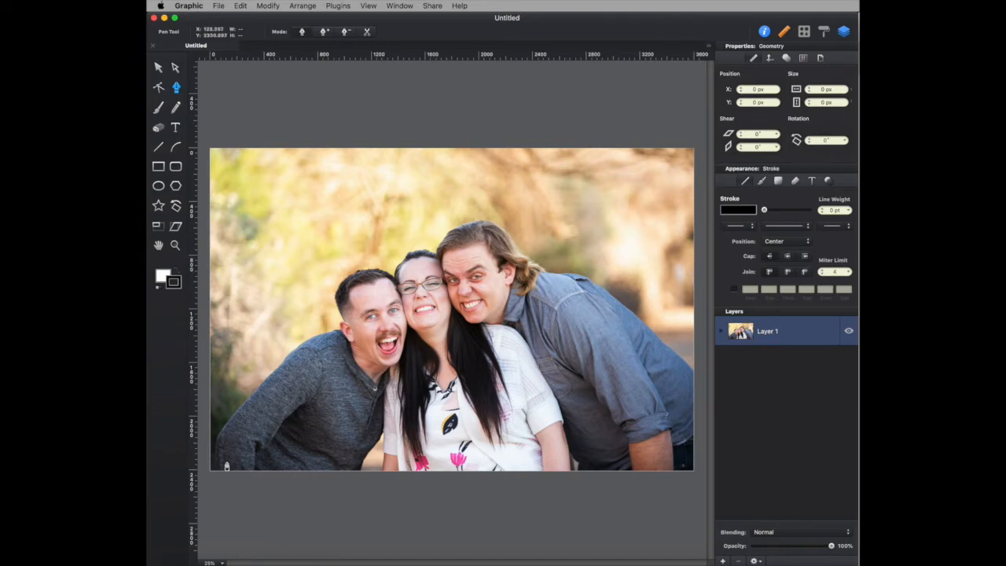
mouse_move(217, 473)
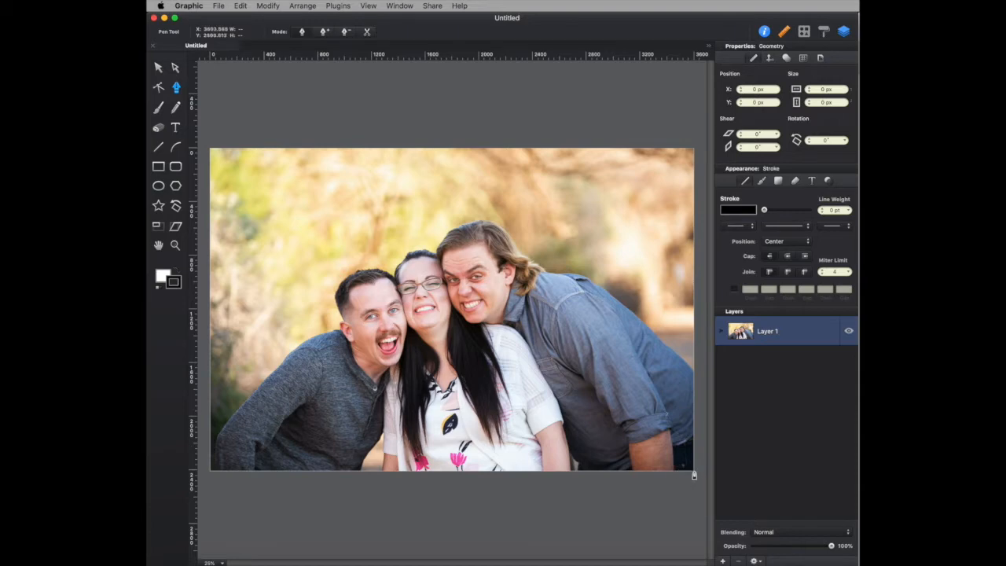
mouse_move(371, 465)
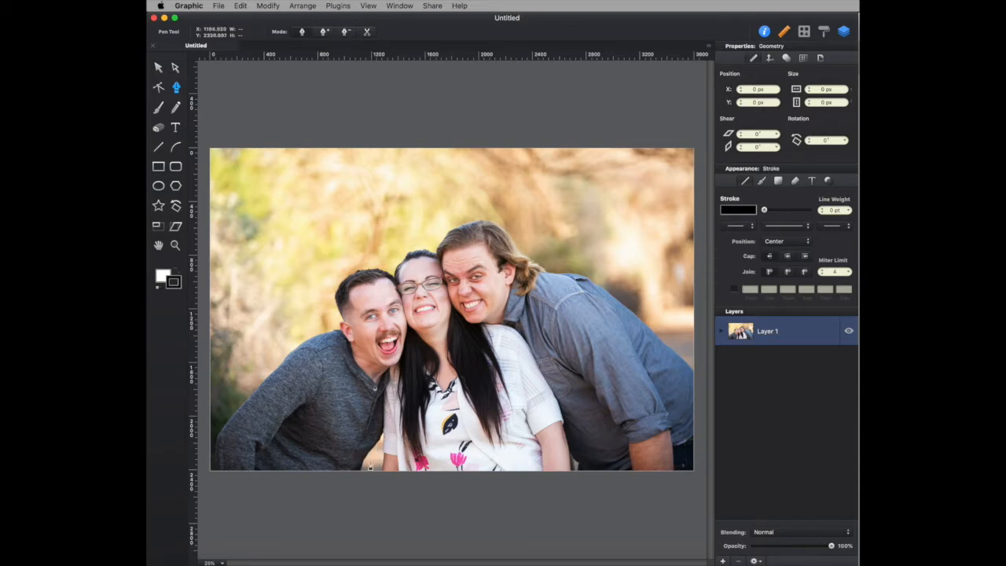
mouse_move(217, 475)
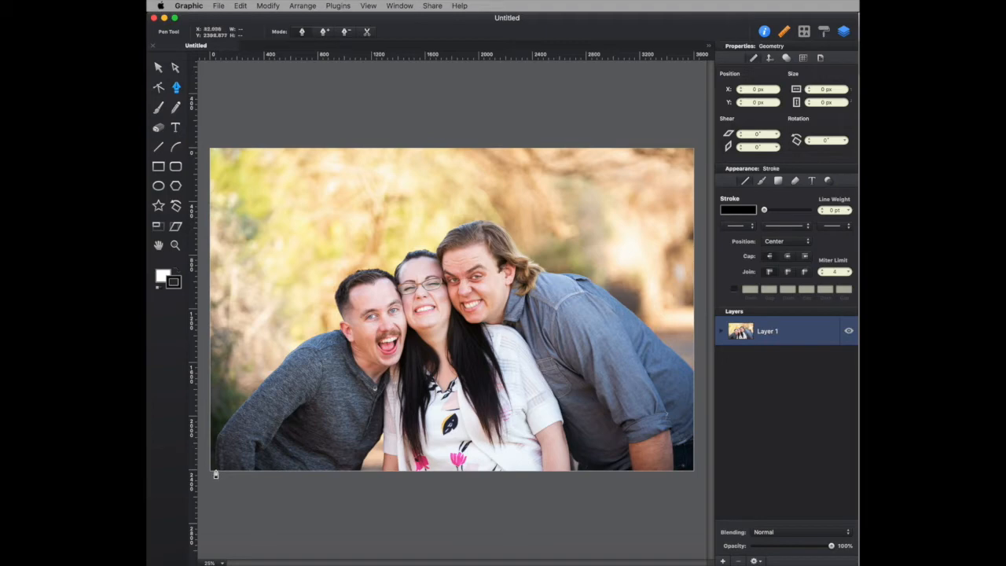
mouse_move(334, 333)
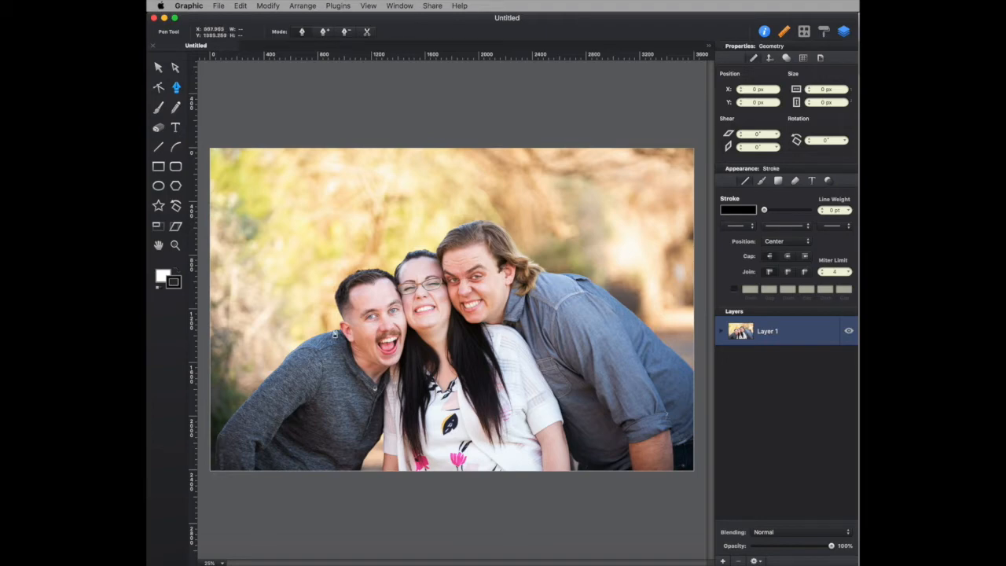
mouse_move(397, 277)
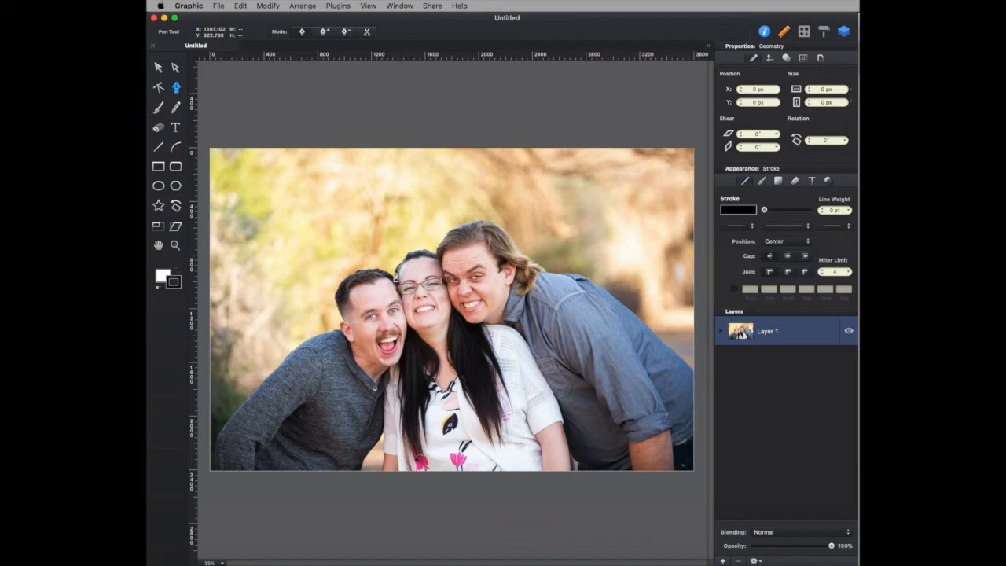
mouse_move(701, 371)
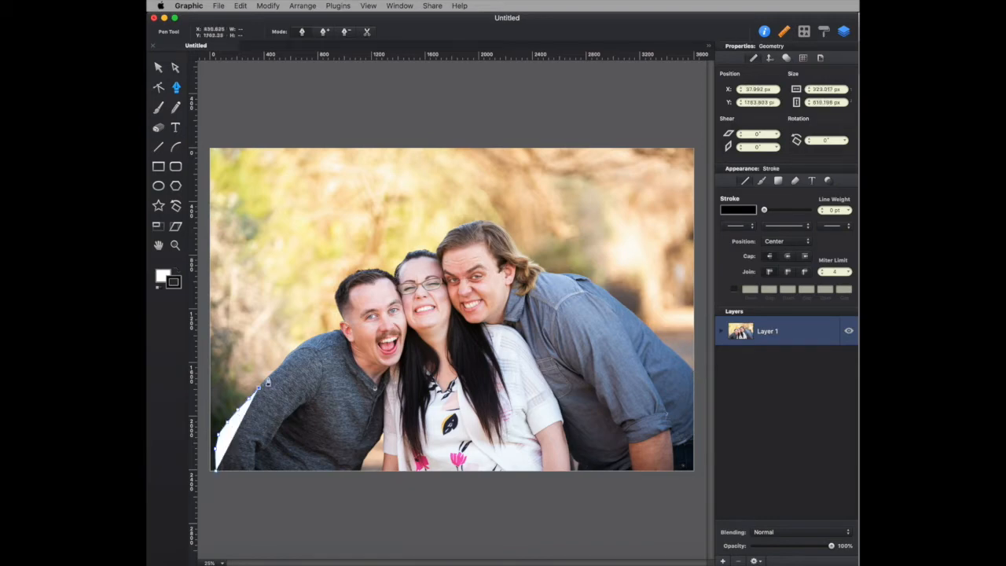
click(425, 251)
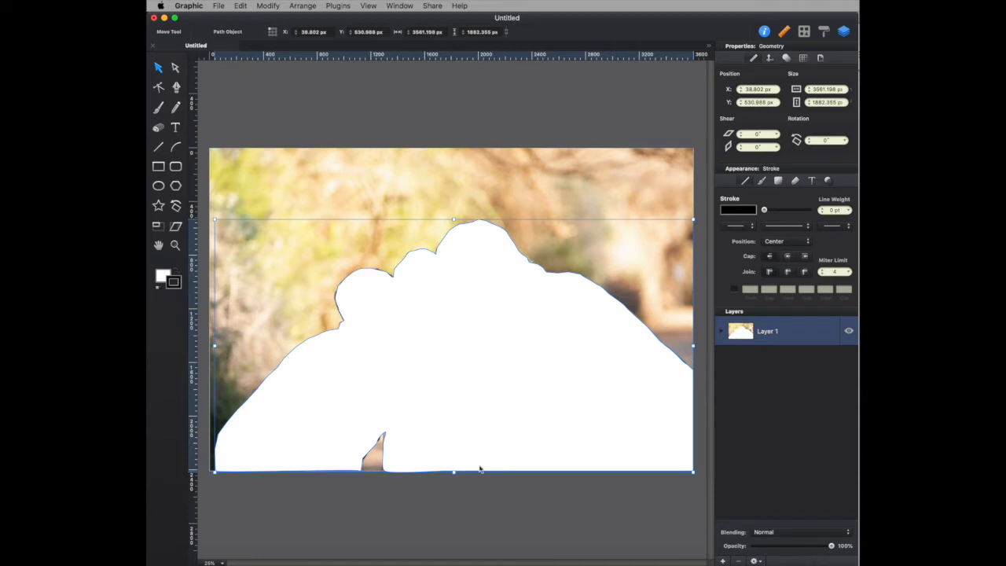
mouse_move(672, 107)
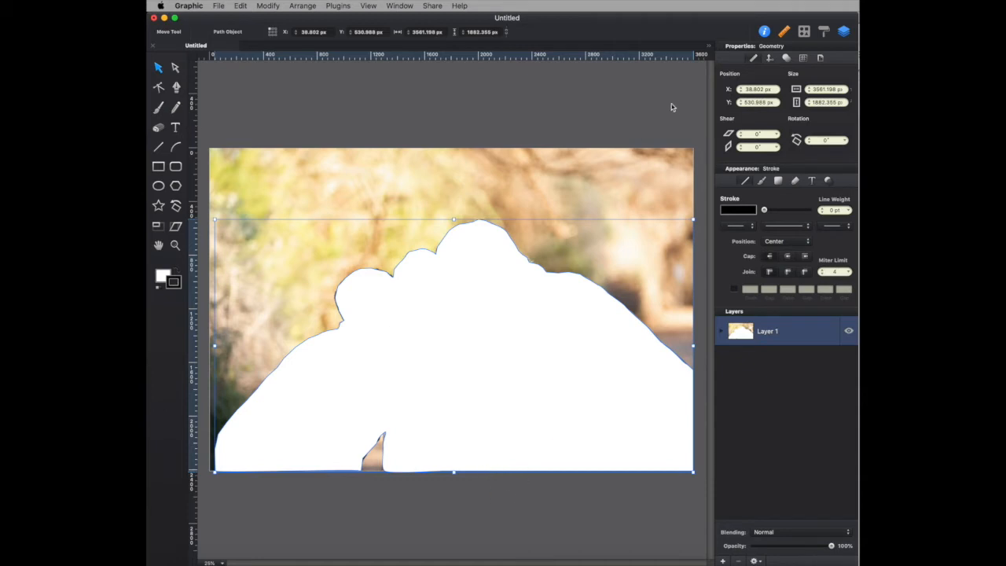
mouse_move(160, 280)
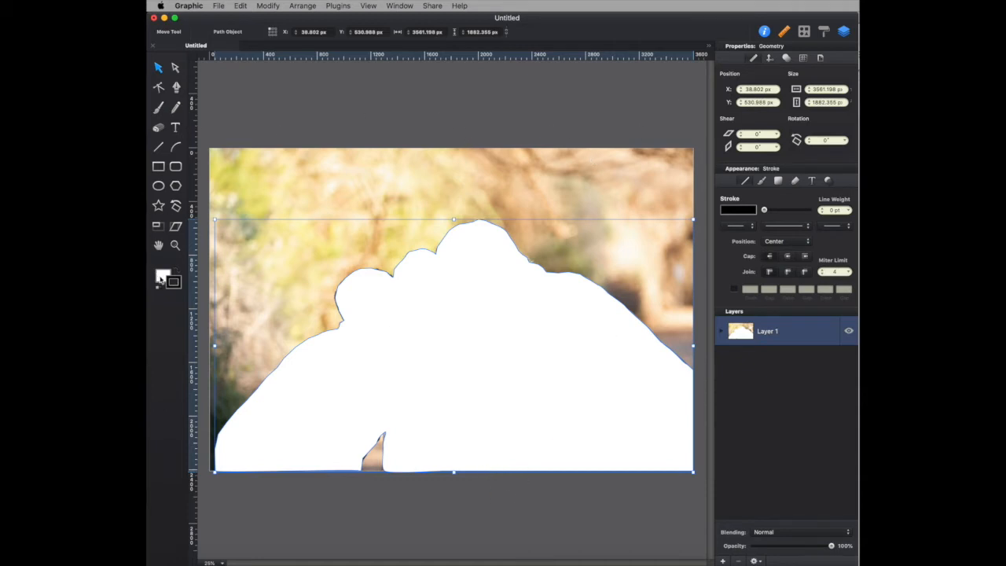
mouse_move(481, 259)
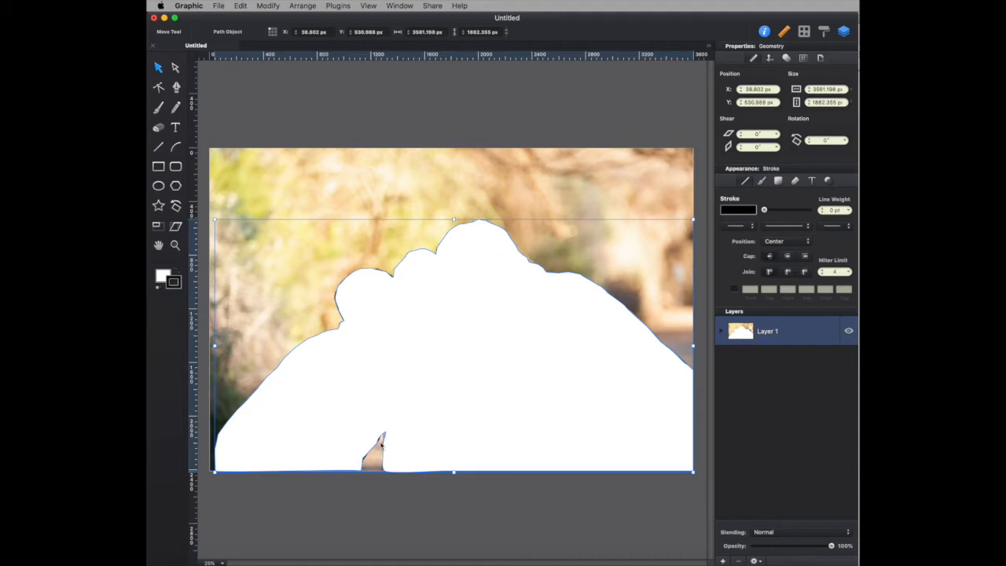
mouse_move(365, 475)
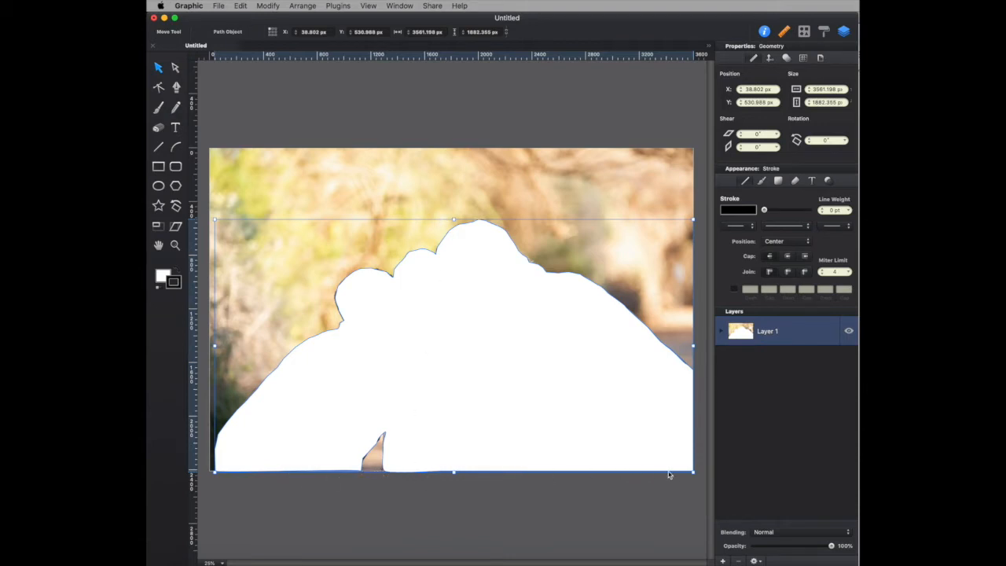
mouse_move(384, 459)
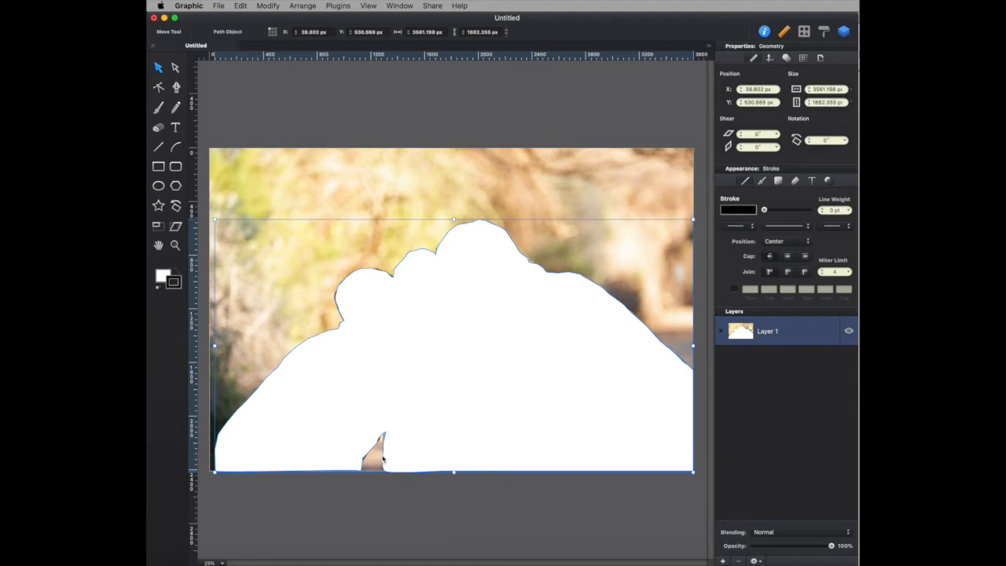
mouse_move(374, 452)
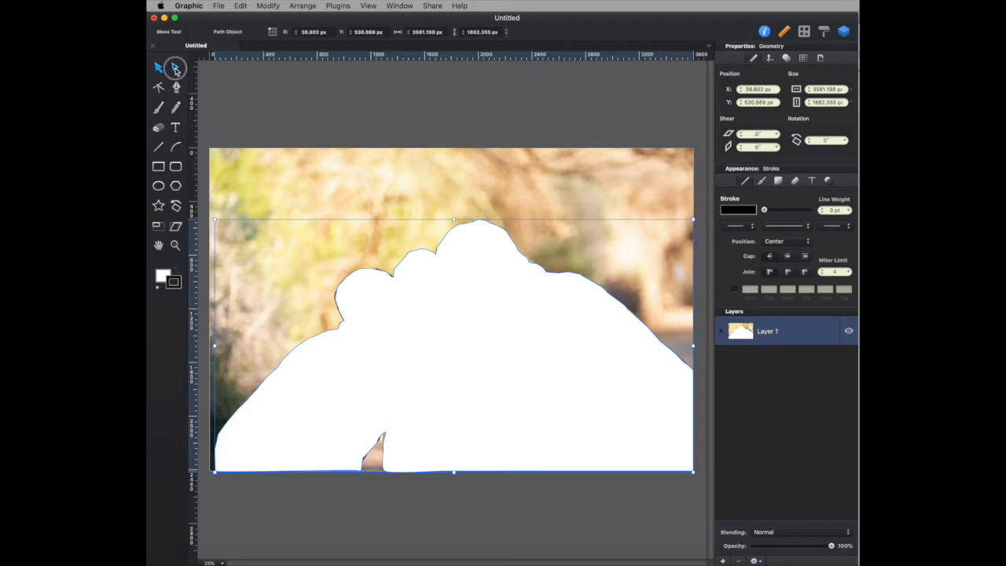
Adjust anchor points at the outline's bottom and left head, then set its fill to black
click(157, 66)
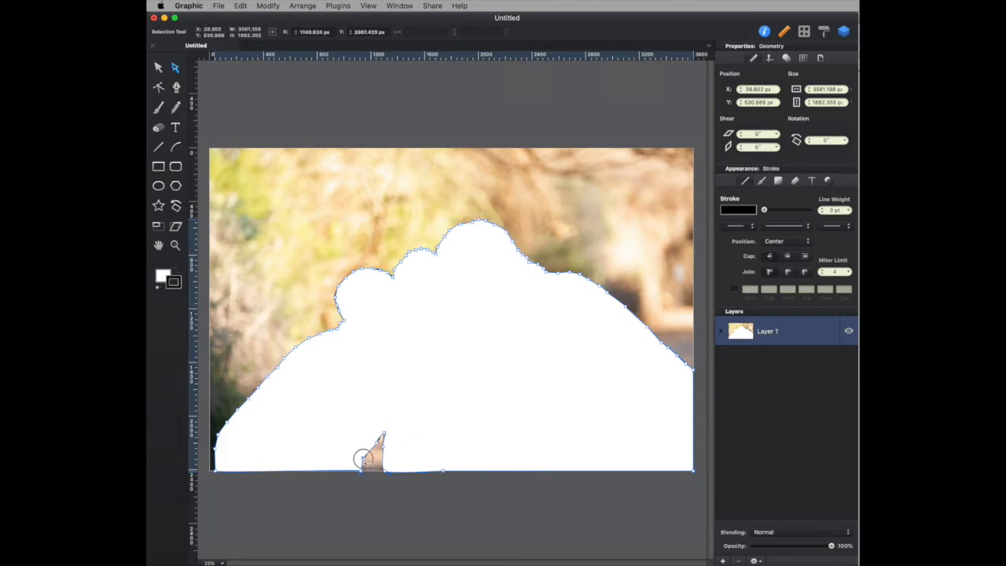
click(369, 459)
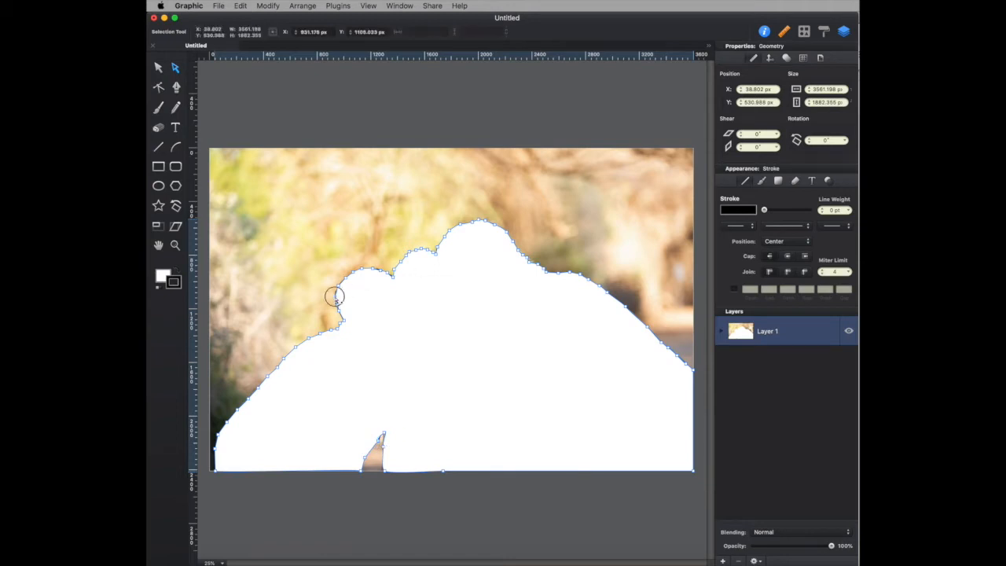
click(334, 295)
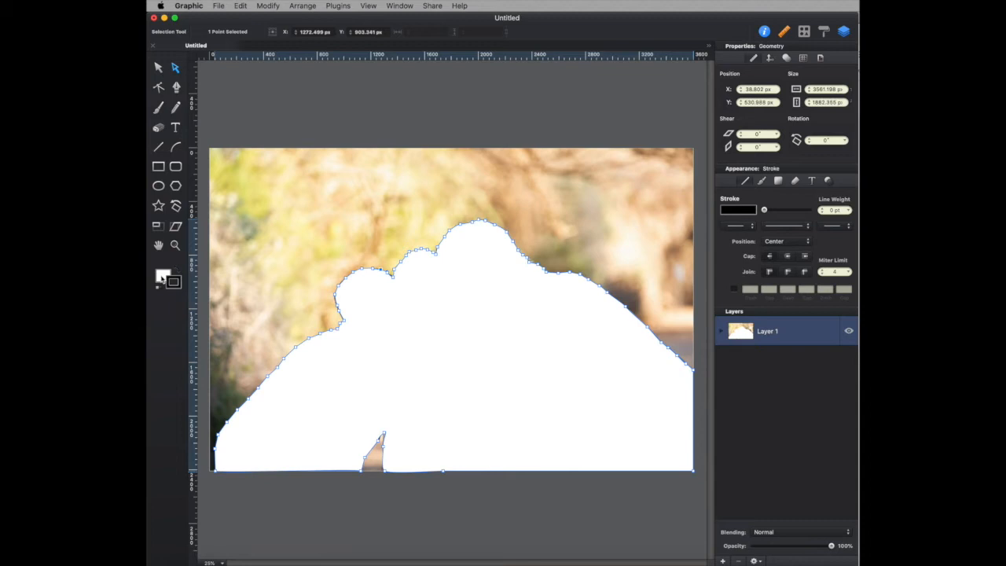
click(164, 280)
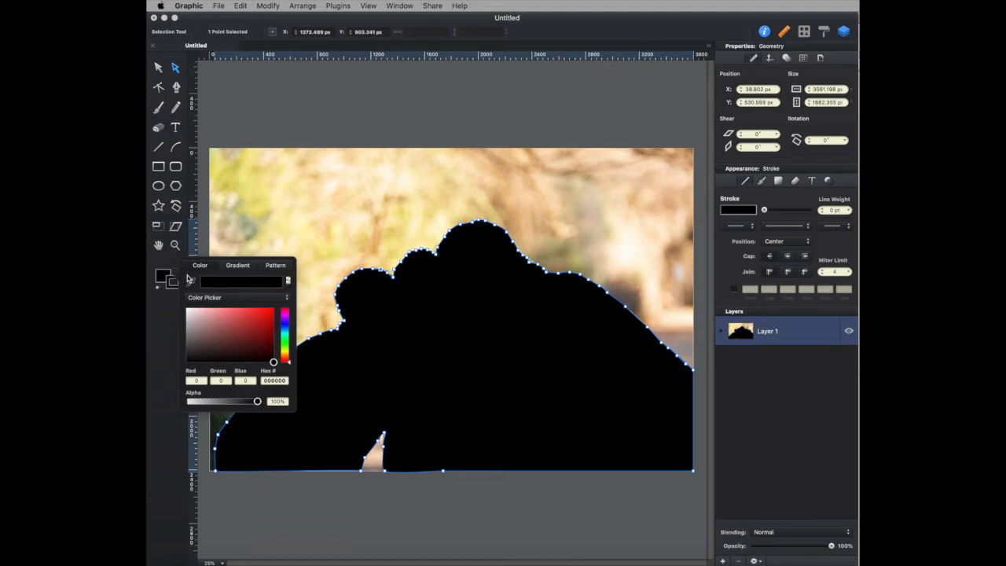
Expand Layer 1 to list the silhouette and photo shapes it contains
click(459, 94)
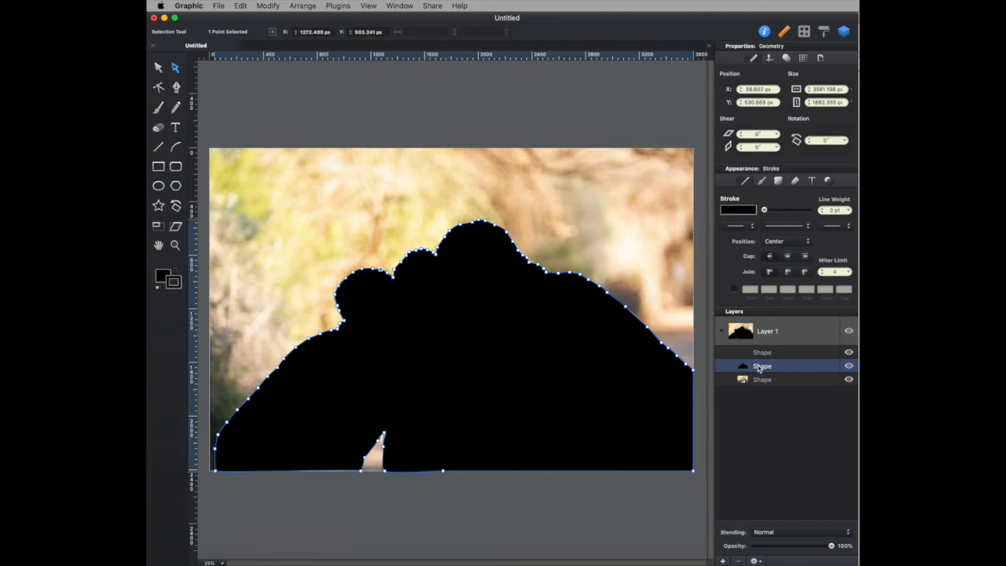
mouse_move(758, 382)
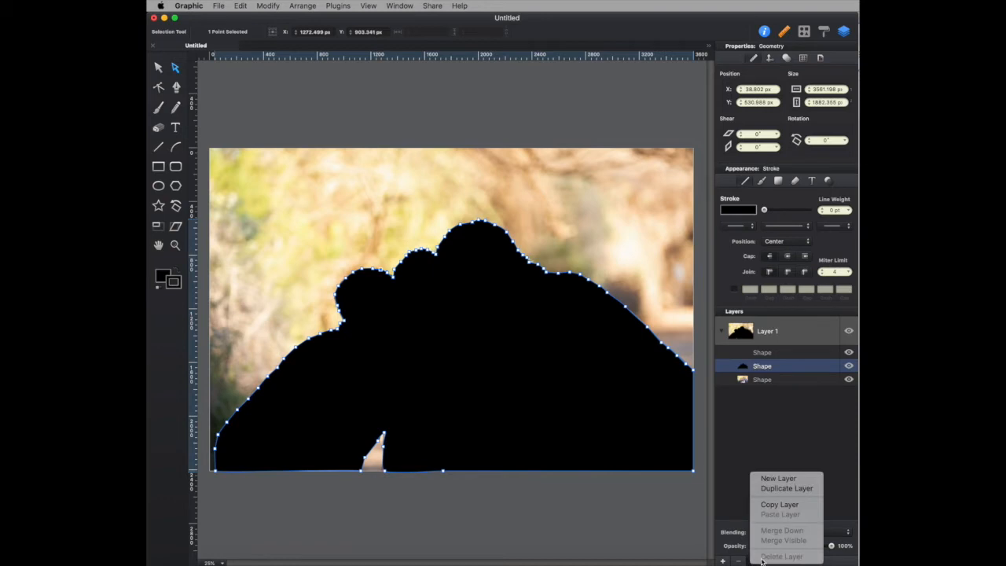
Duplicate Layer 1, then rename its silhouette shapes to 'Kids' and 'Background'
click(786, 488)
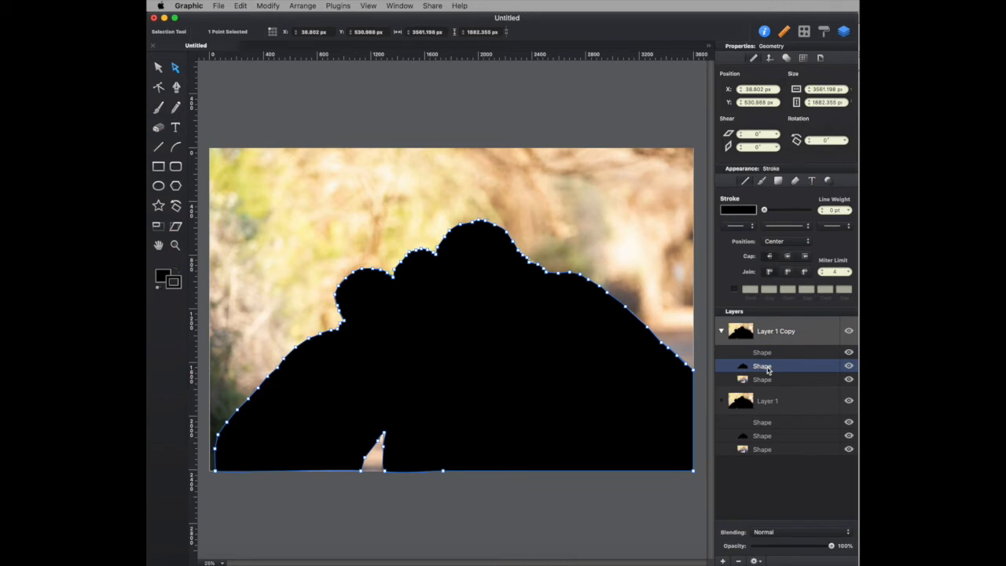
mouse_move(767, 376)
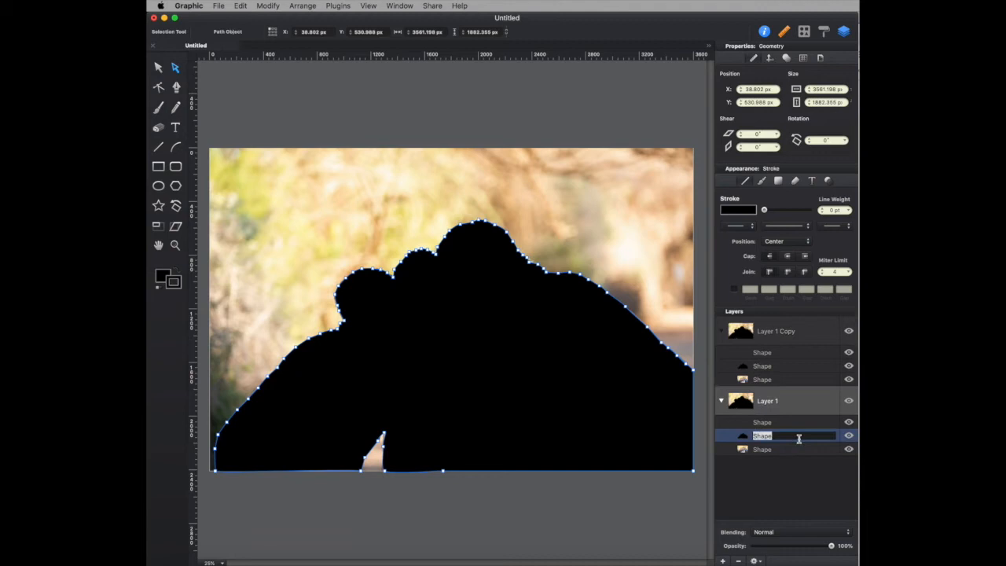
text(Kids)
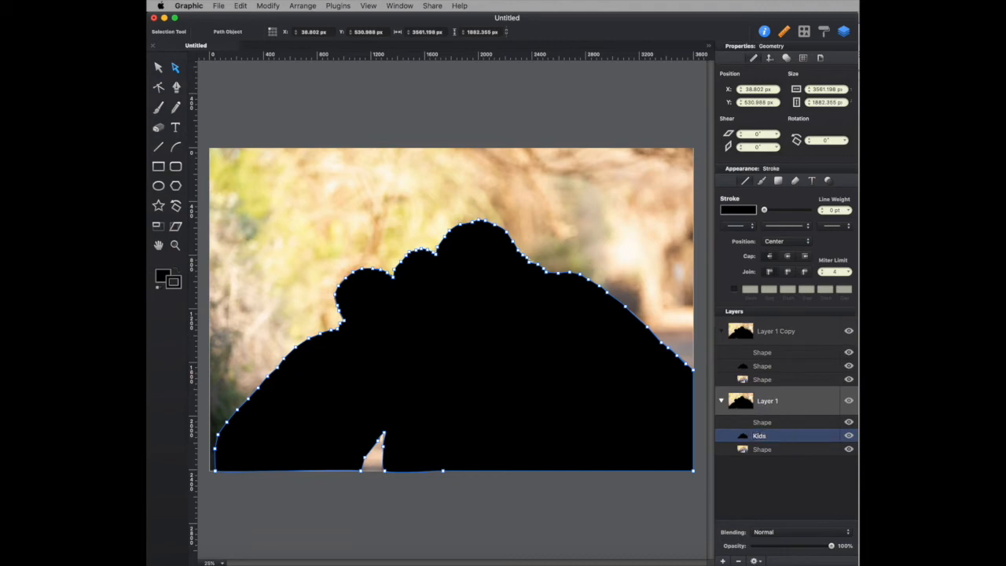
double_click(761, 365)
text(Background)
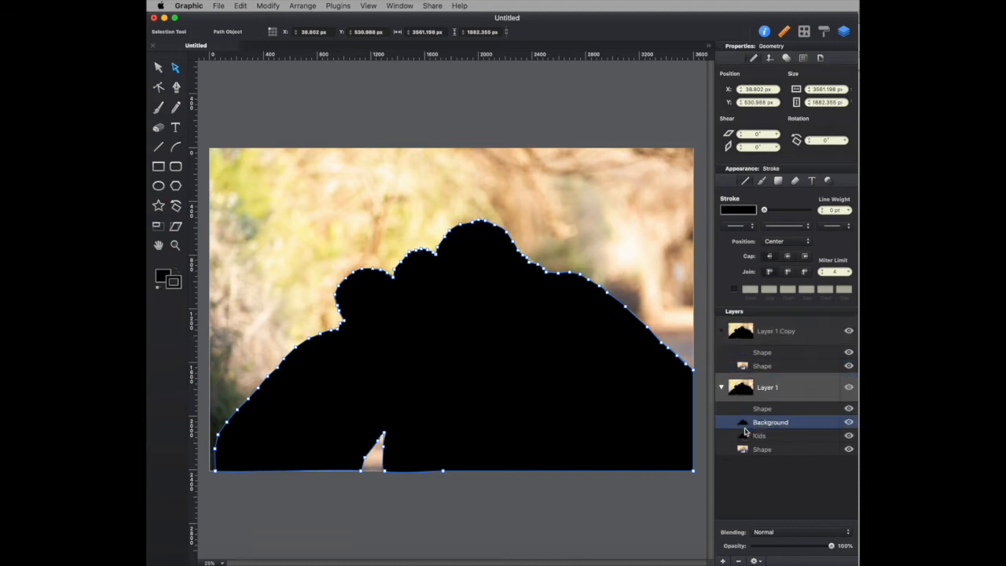
click(777, 330)
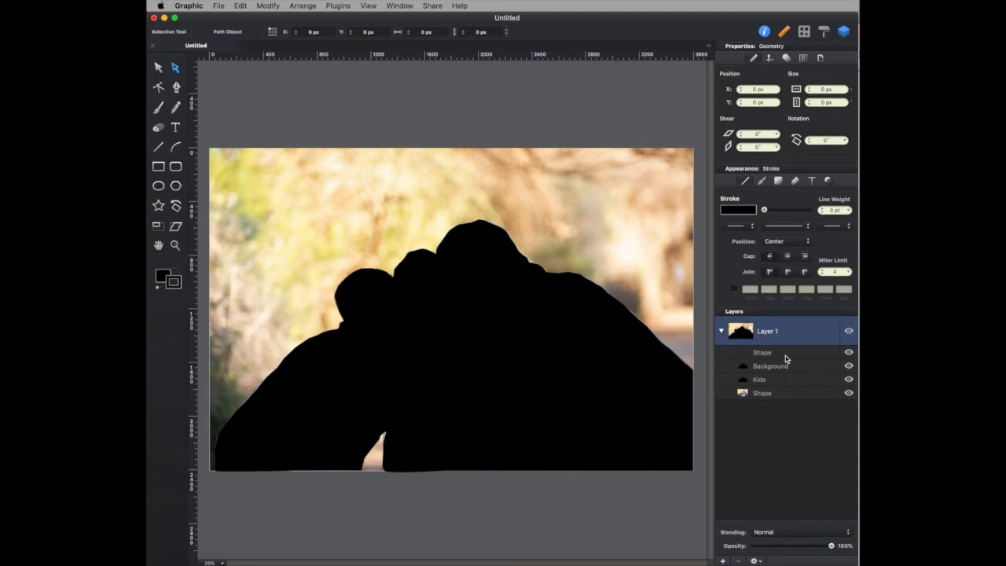
click(761, 352)
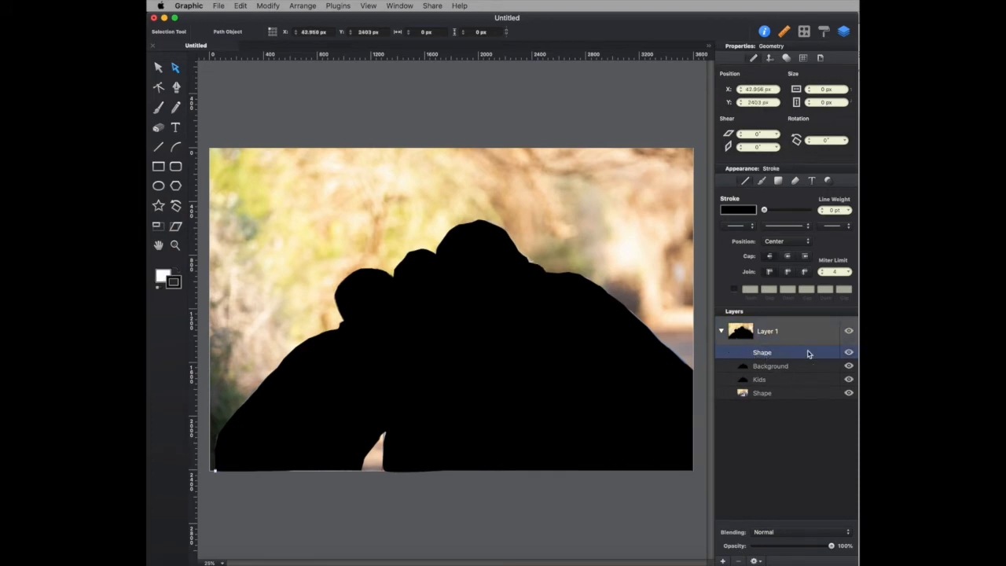
click(770, 364)
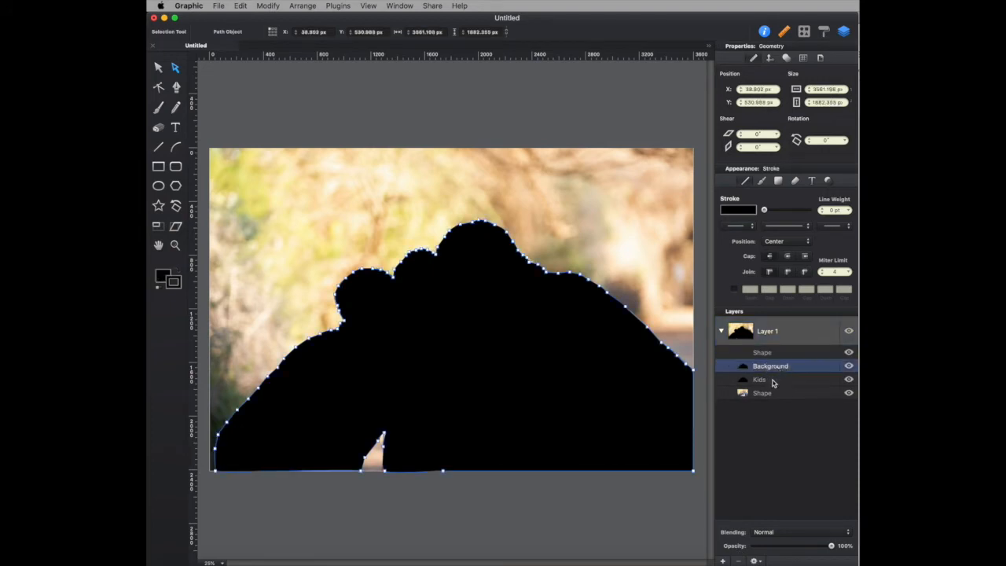
click(761, 393)
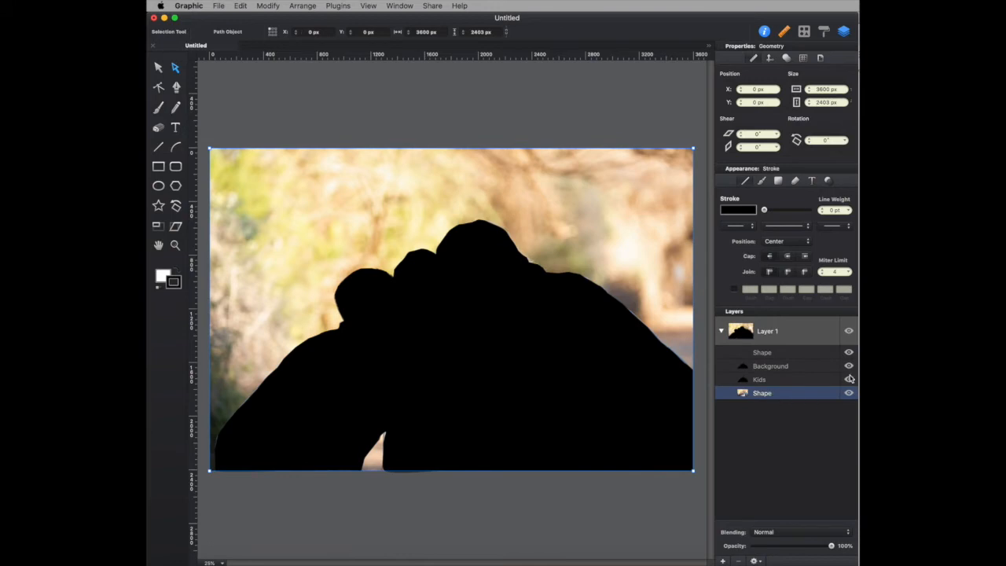
click(848, 393)
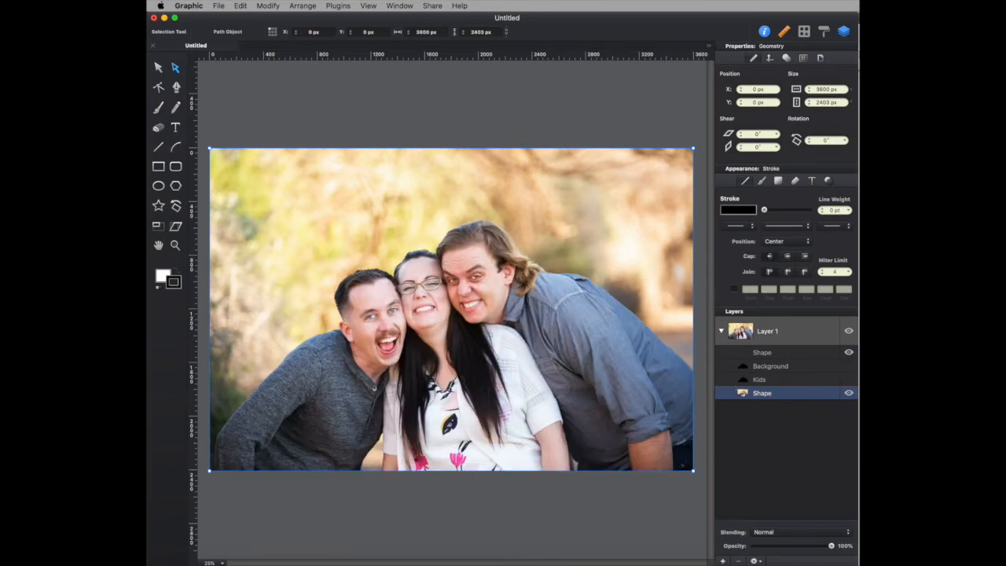
click(848, 378)
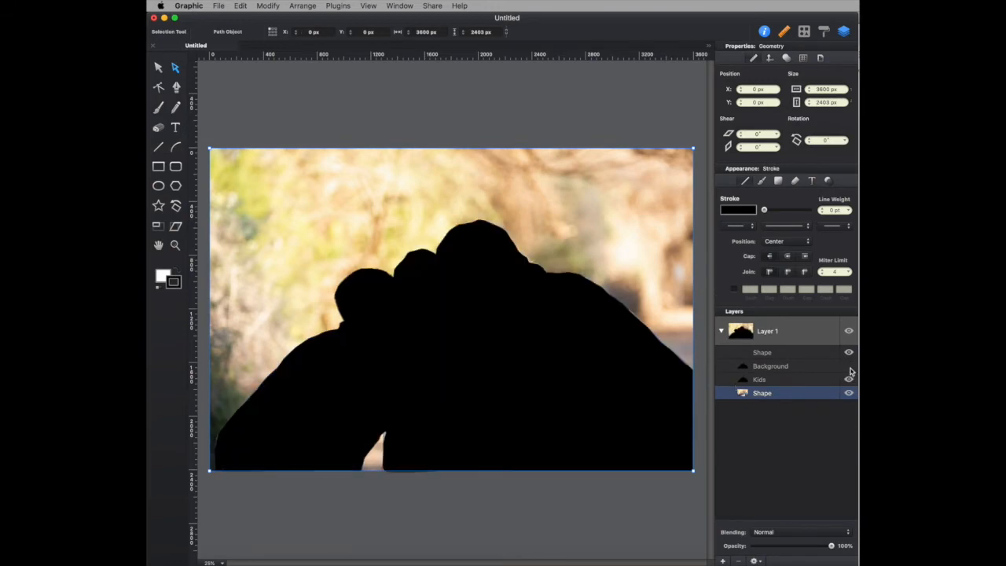
click(848, 379)
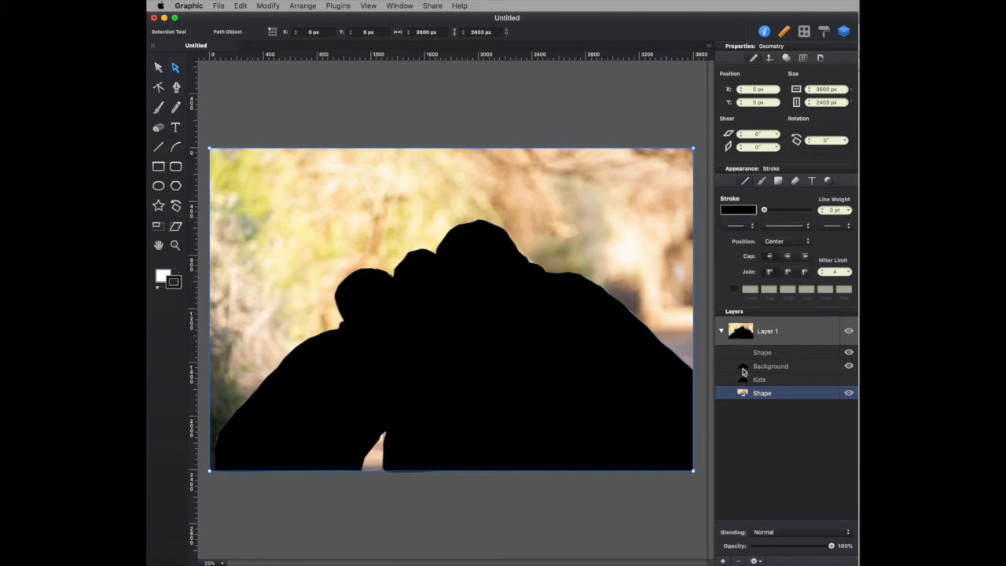
mouse_move(779, 371)
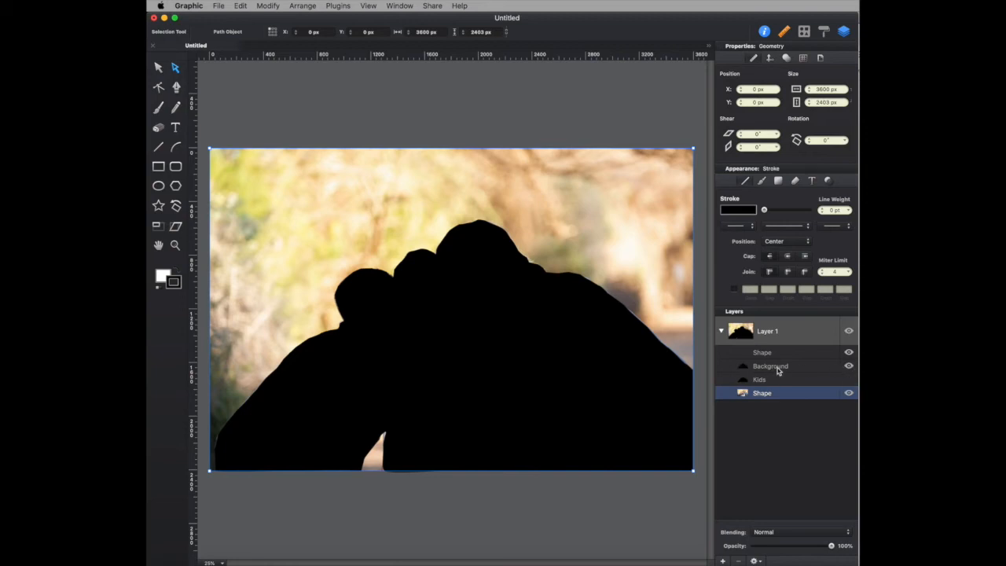
click(770, 364)
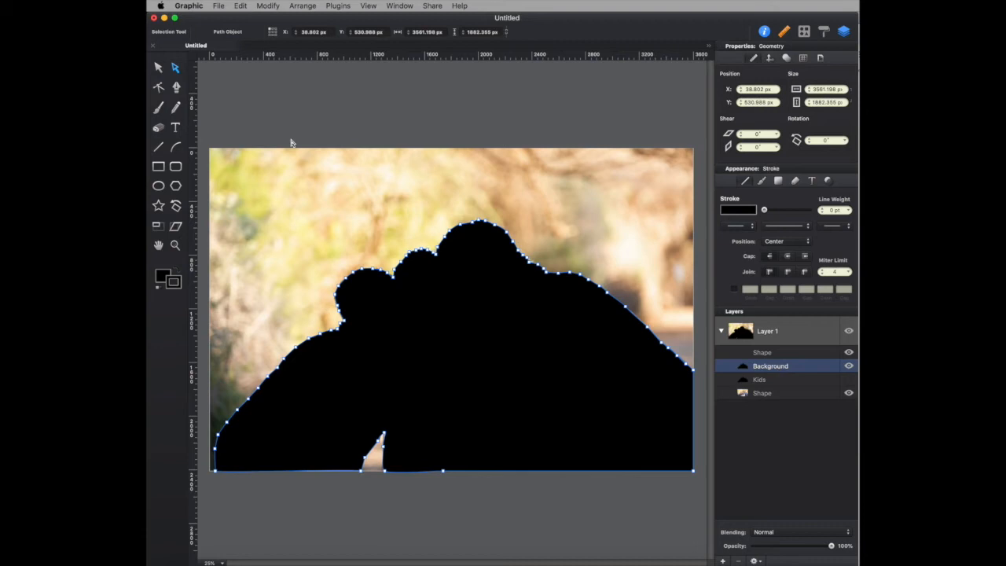
Remove lower anchor points from the Background path so its bottom edge slants
click(176, 87)
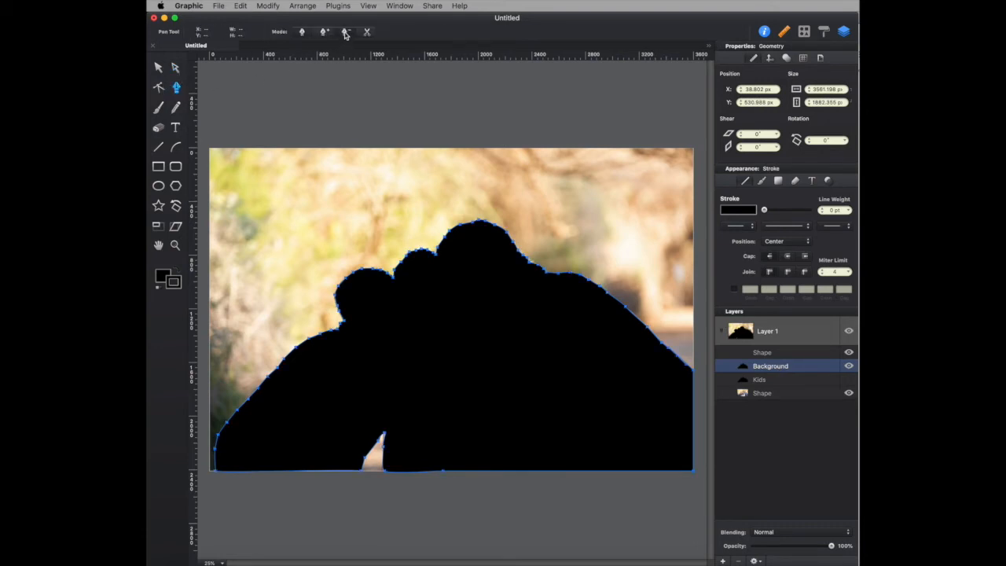
click(358, 473)
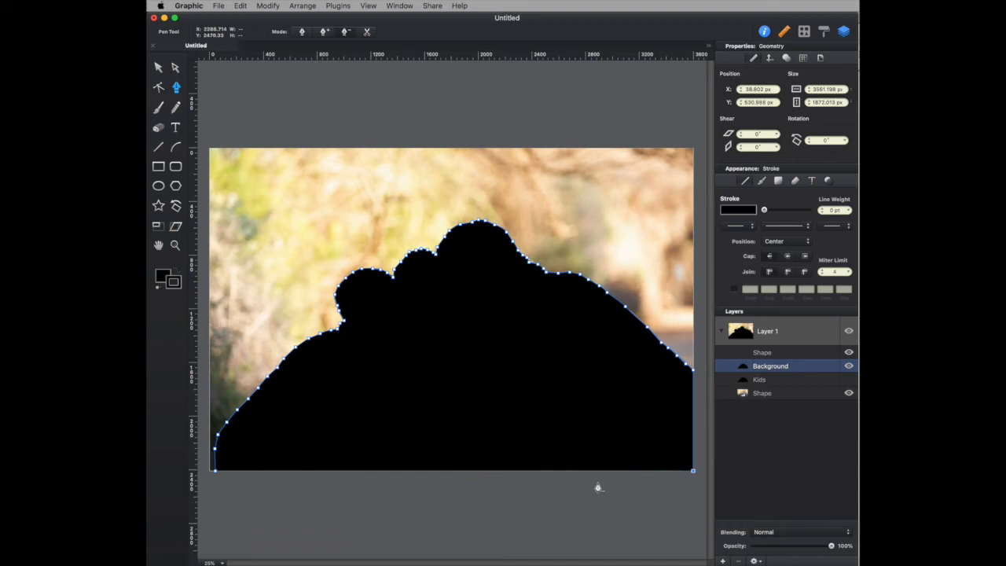
mouse_move(693, 474)
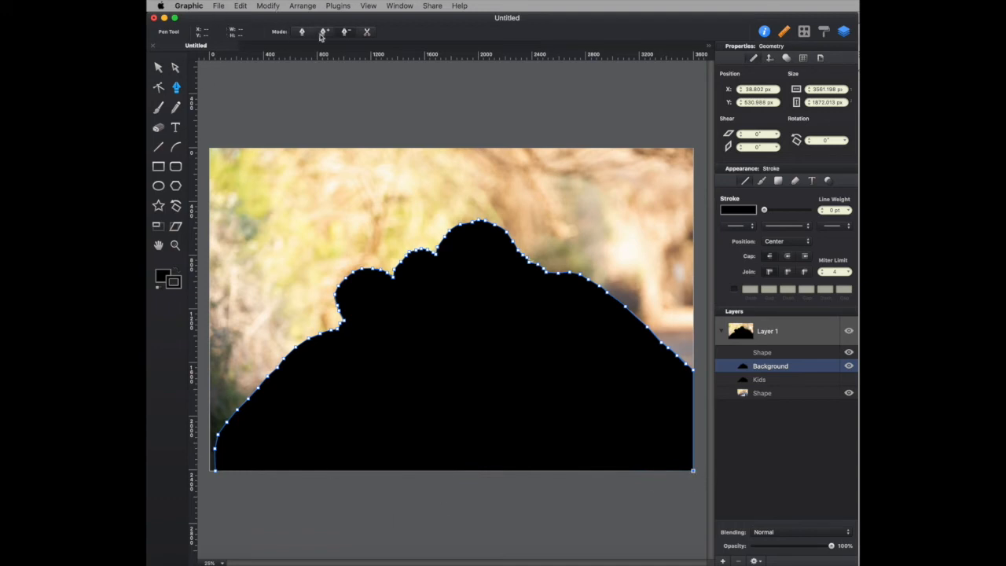
mouse_move(210, 475)
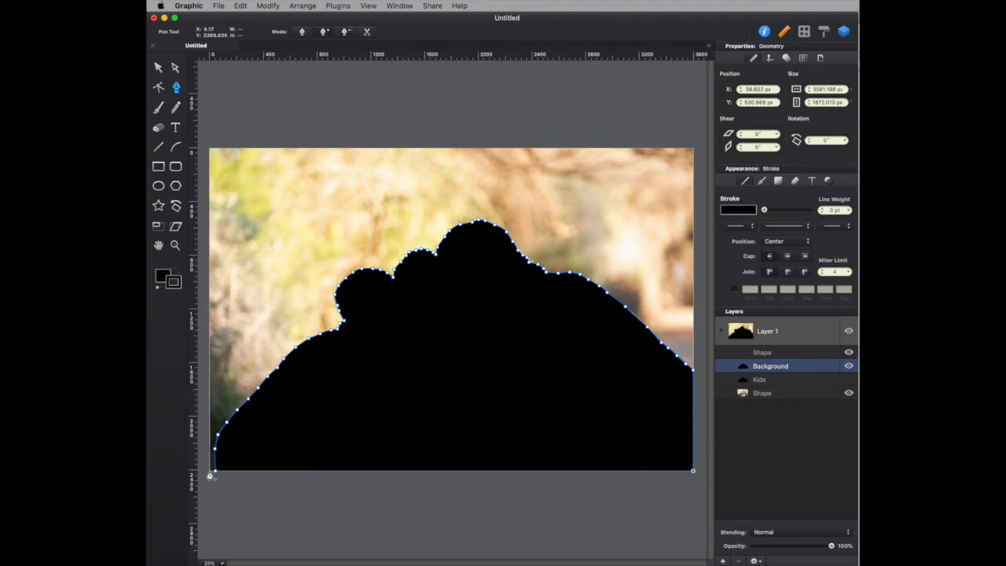
mouse_move(692, 415)
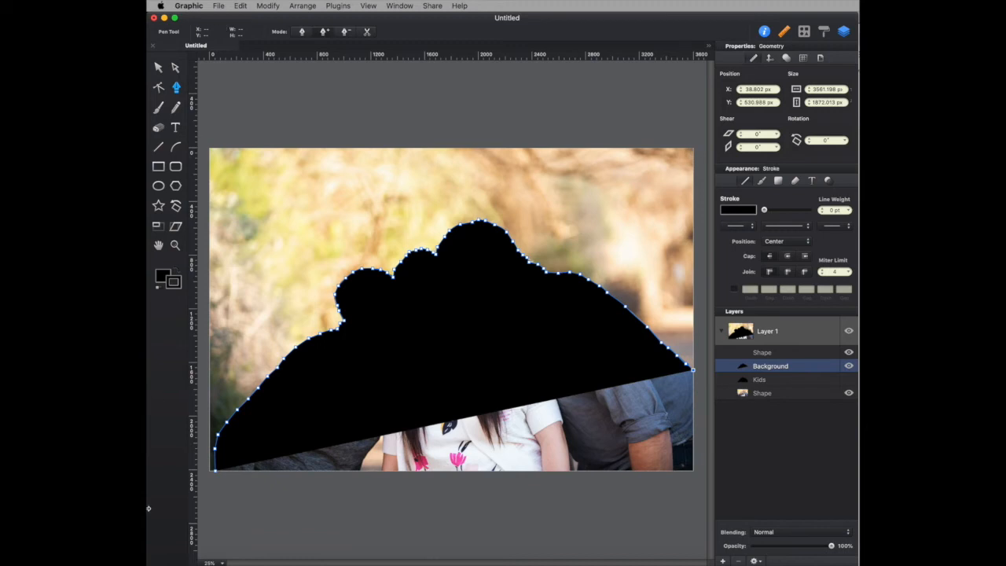
mouse_move(217, 475)
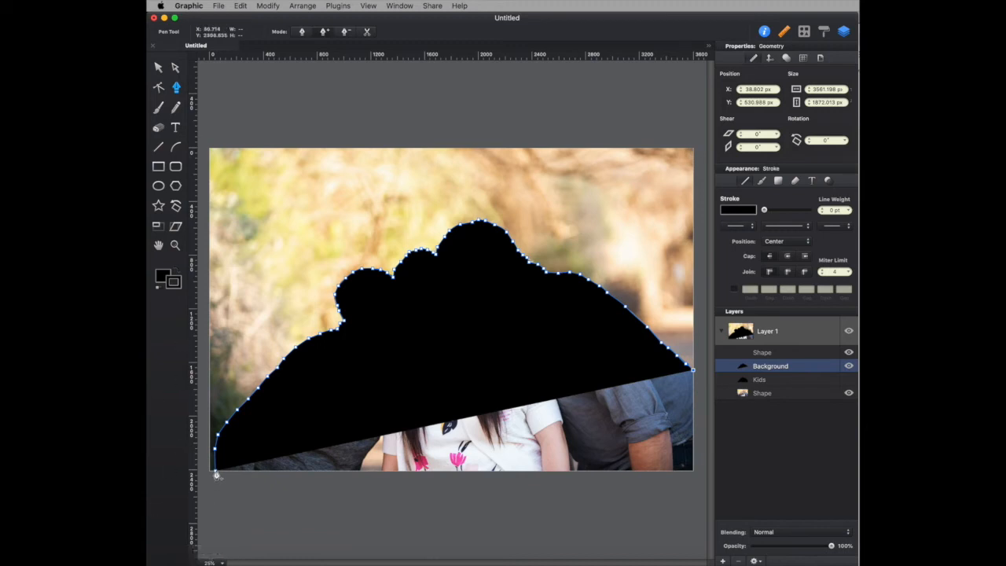
mouse_move(217, 463)
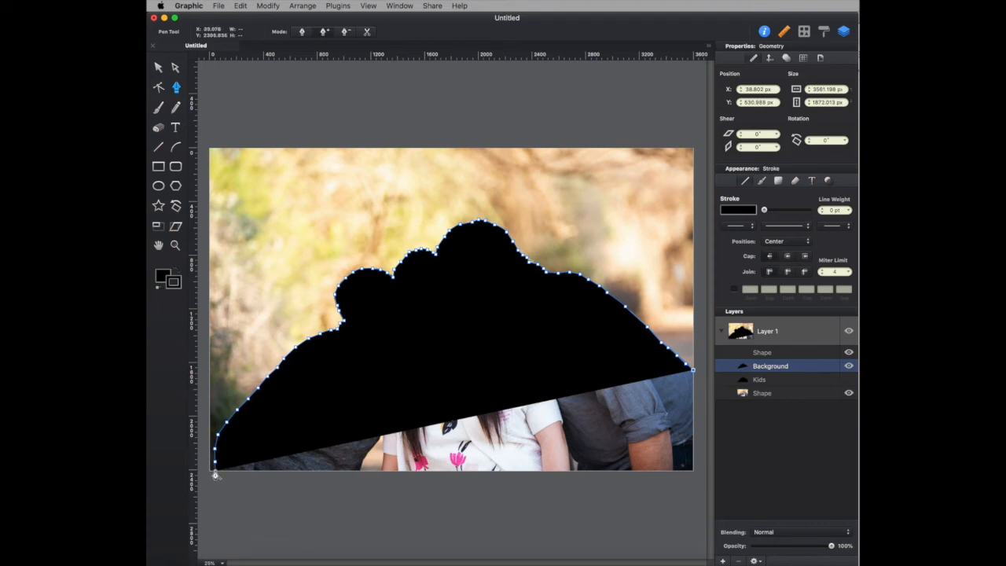
mouse_move(219, 365)
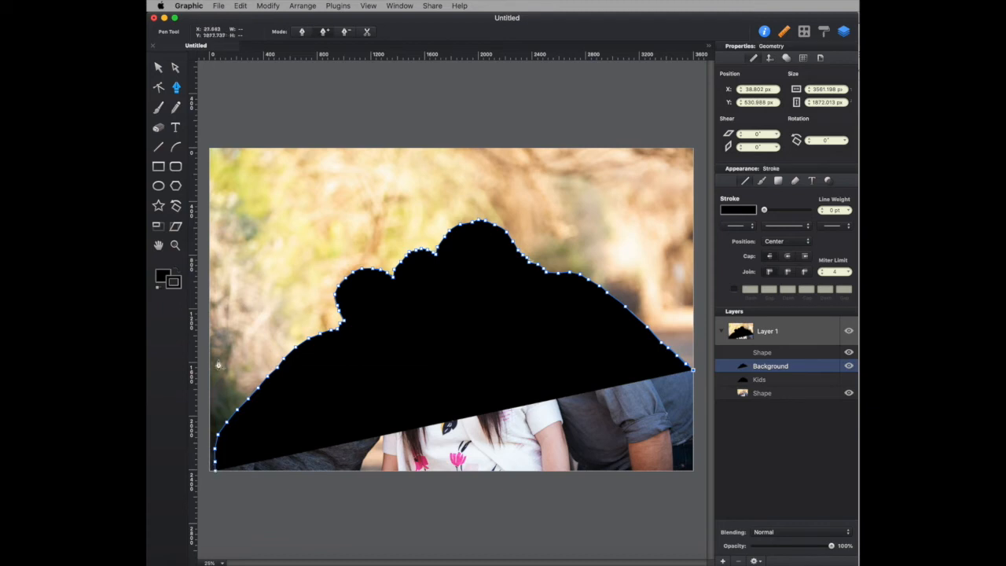
mouse_move(239, 91)
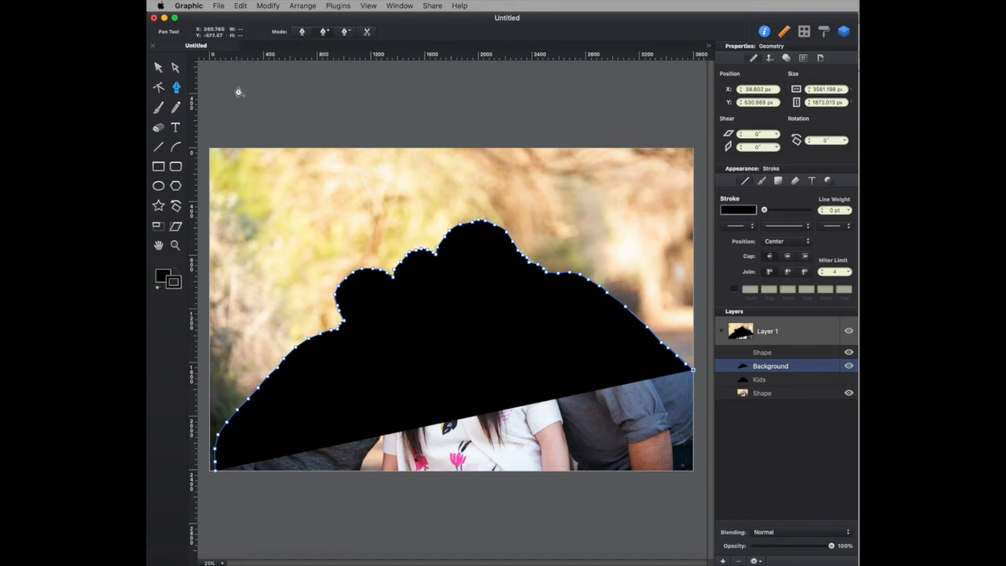
click(176, 66)
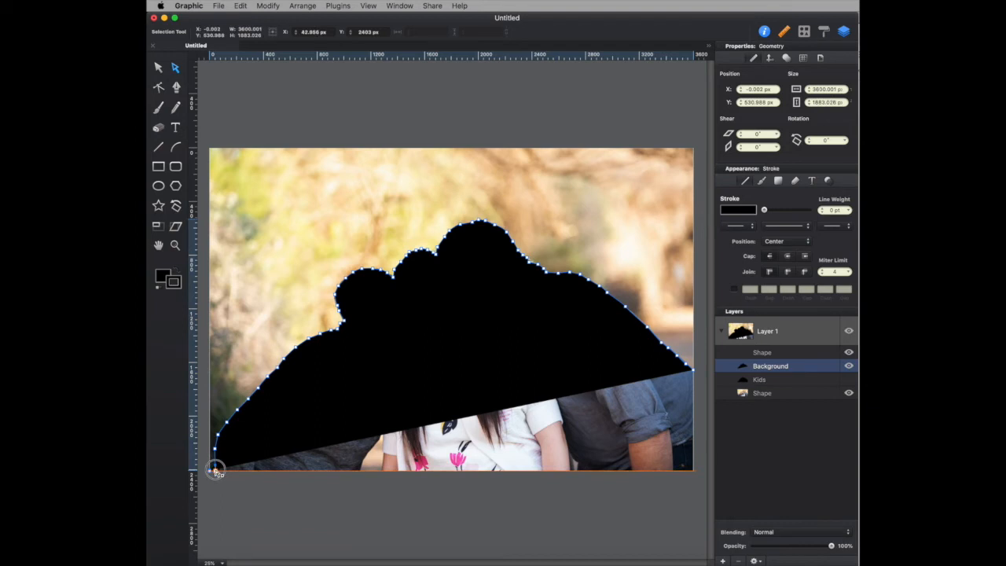
click(215, 470)
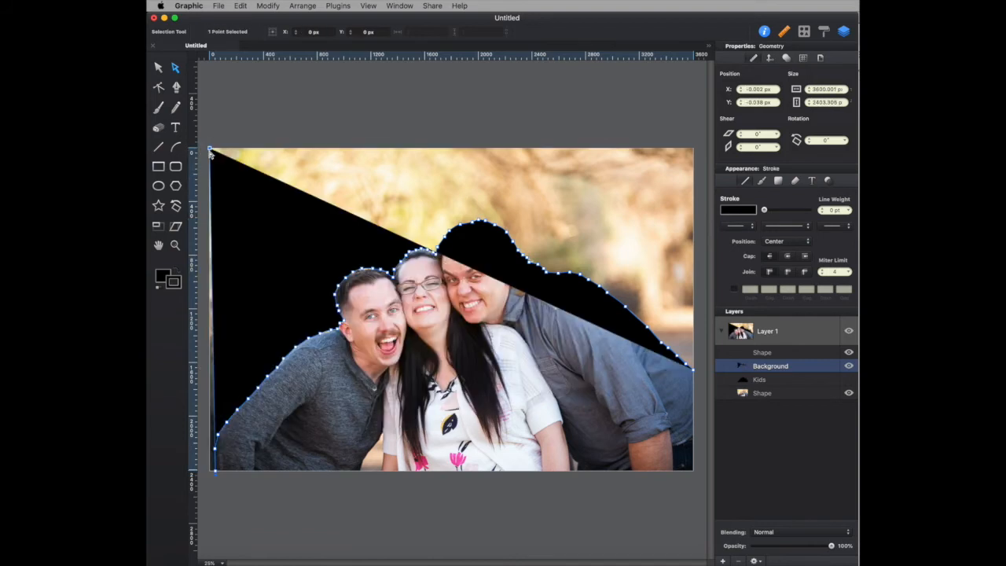
mouse_move(349, 43)
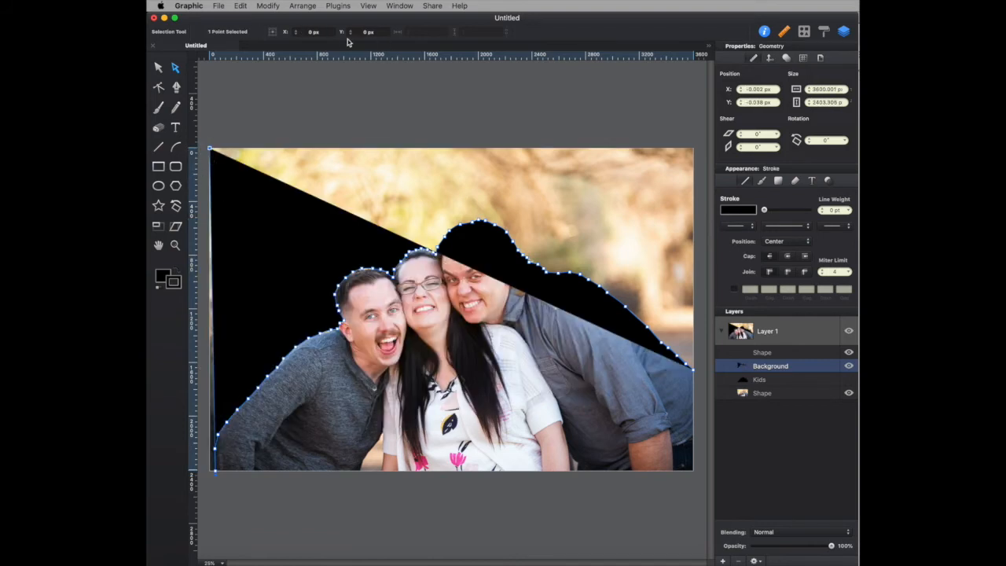
click(176, 88)
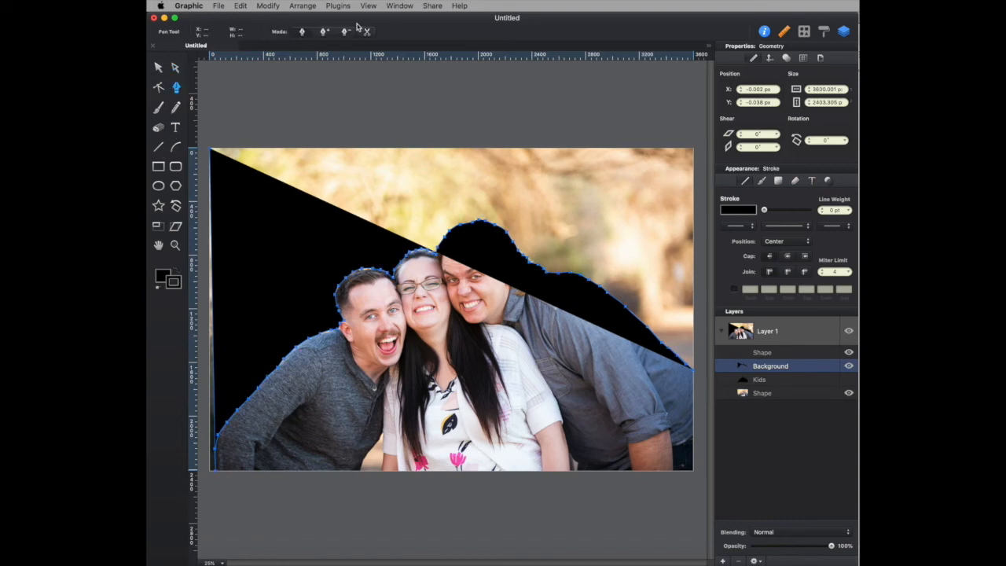
mouse_move(173, 349)
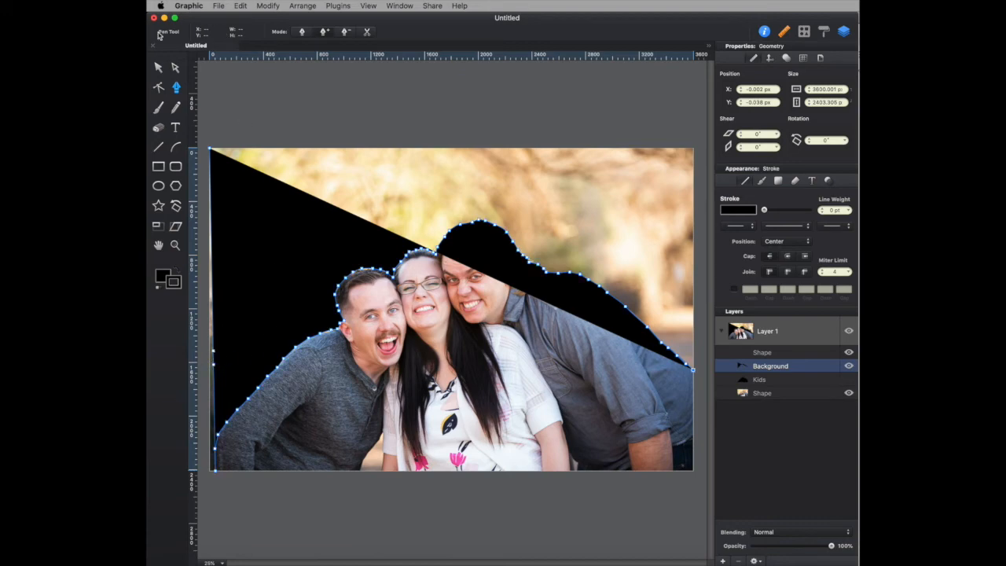
click(157, 66)
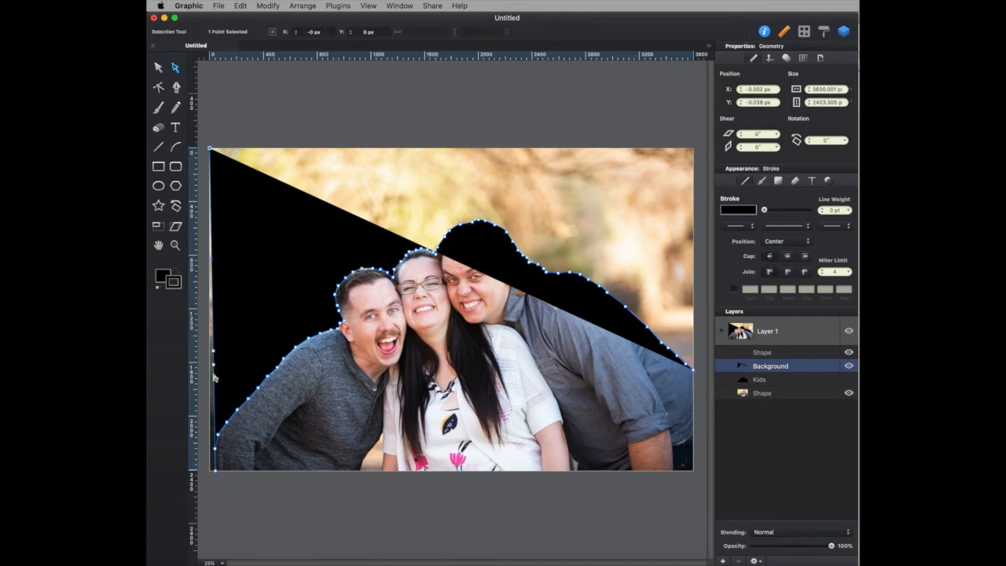
drag(212, 462, 212, 468)
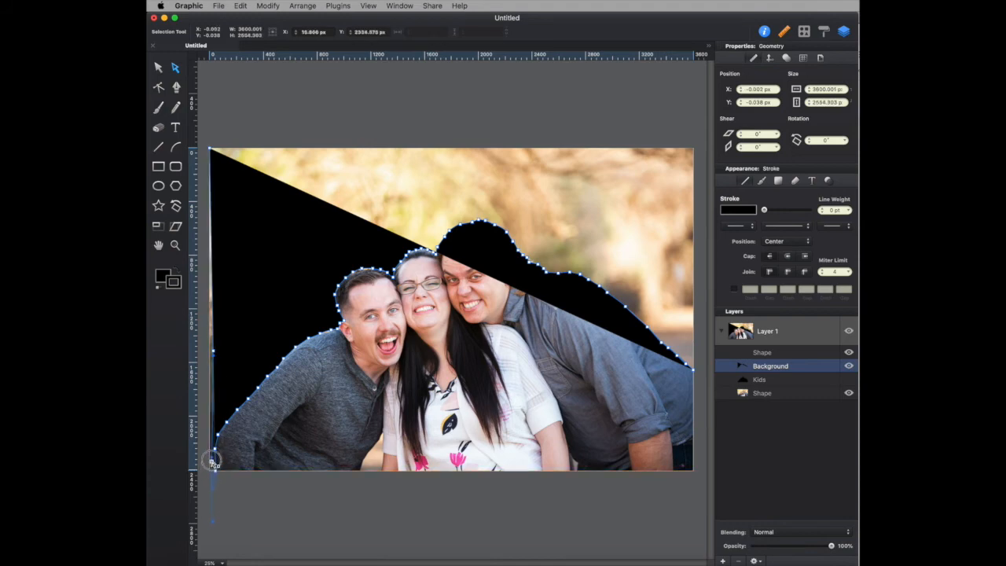
drag(214, 462, 214, 471)
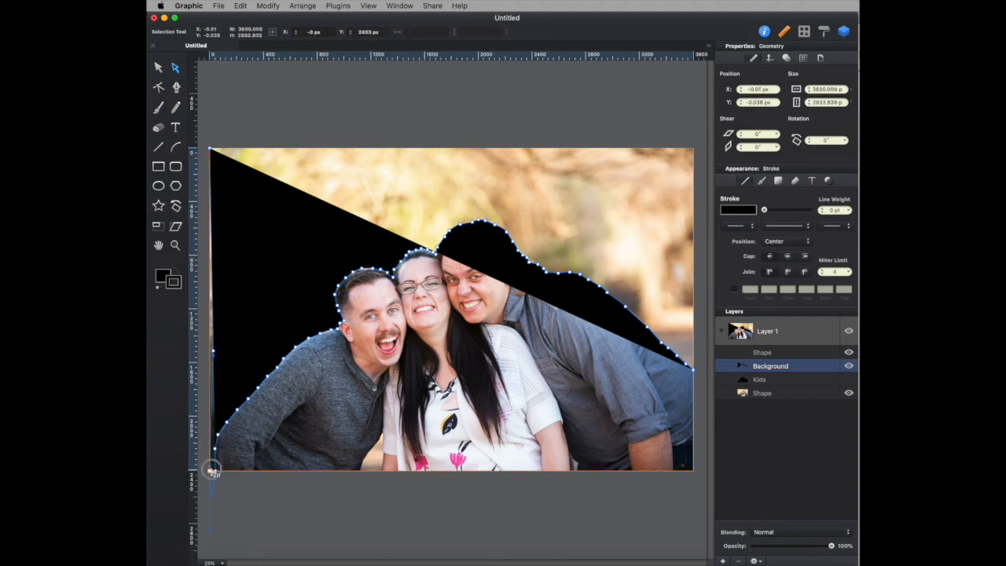
click(214, 472)
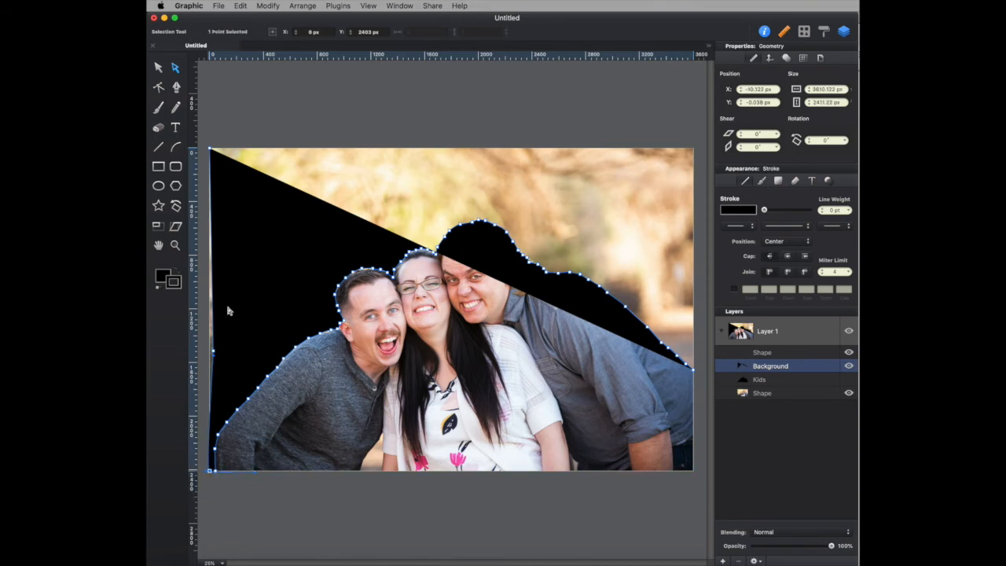
mouse_move(185, 101)
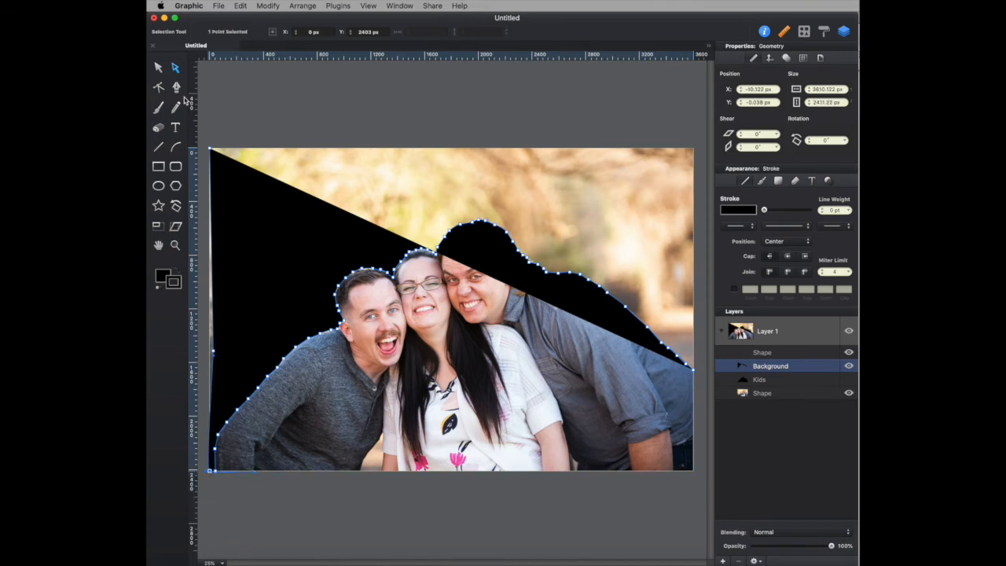
Start a new path at the photo's left edge and adjust its point, switching between Pen and Selection tools
click(176, 88)
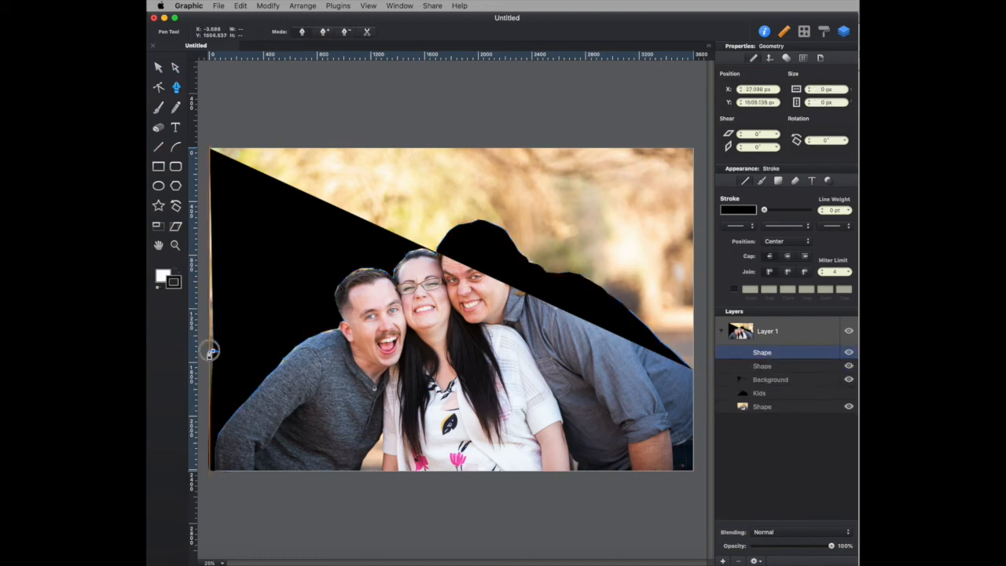
click(158, 66)
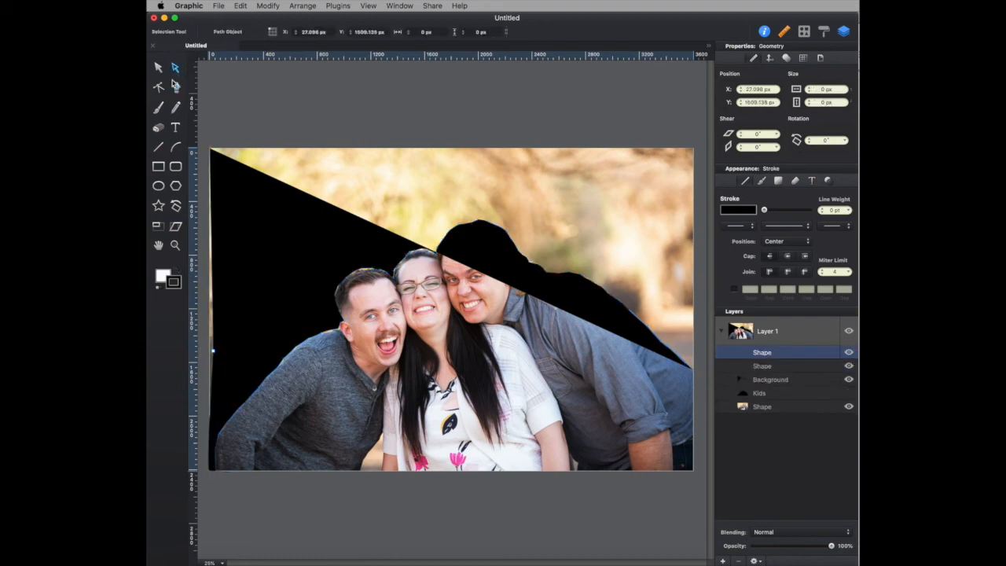
click(177, 88)
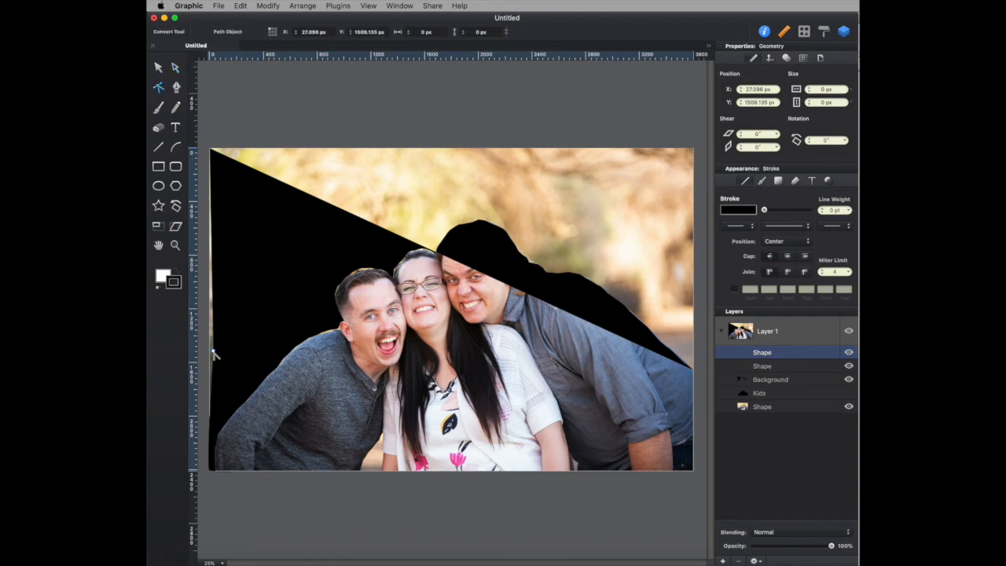
click(212, 352)
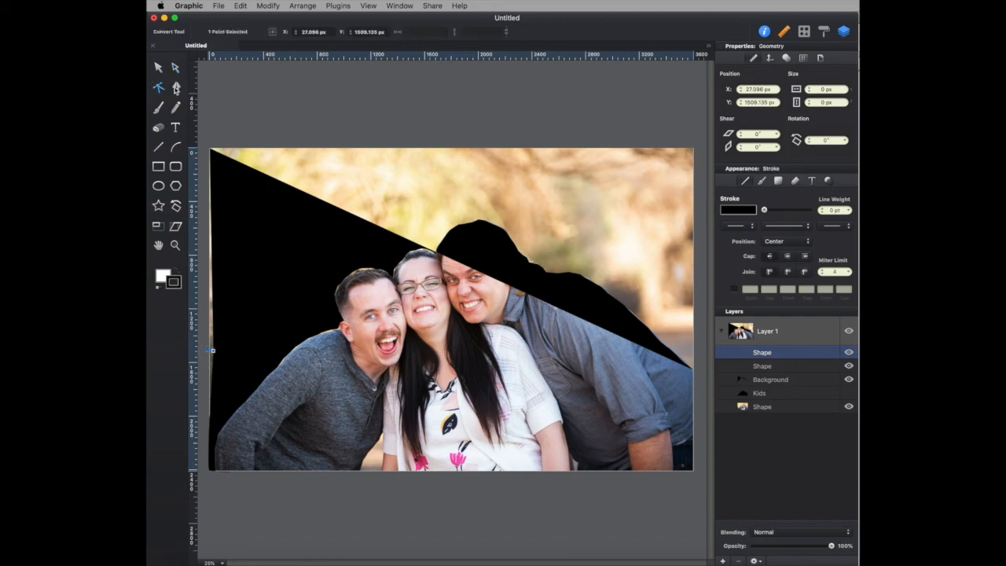
click(176, 87)
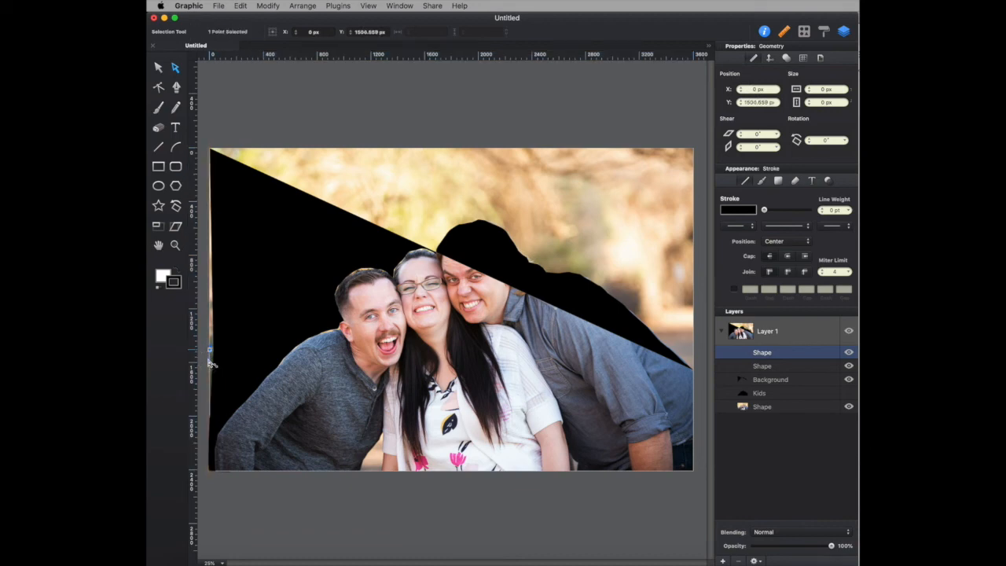
mouse_move(217, 161)
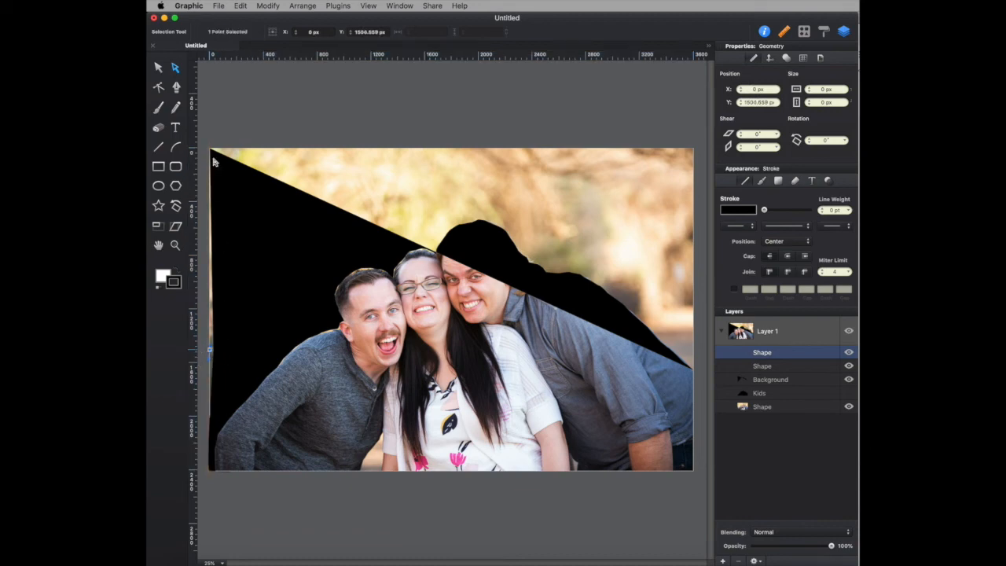
mouse_move(247, 81)
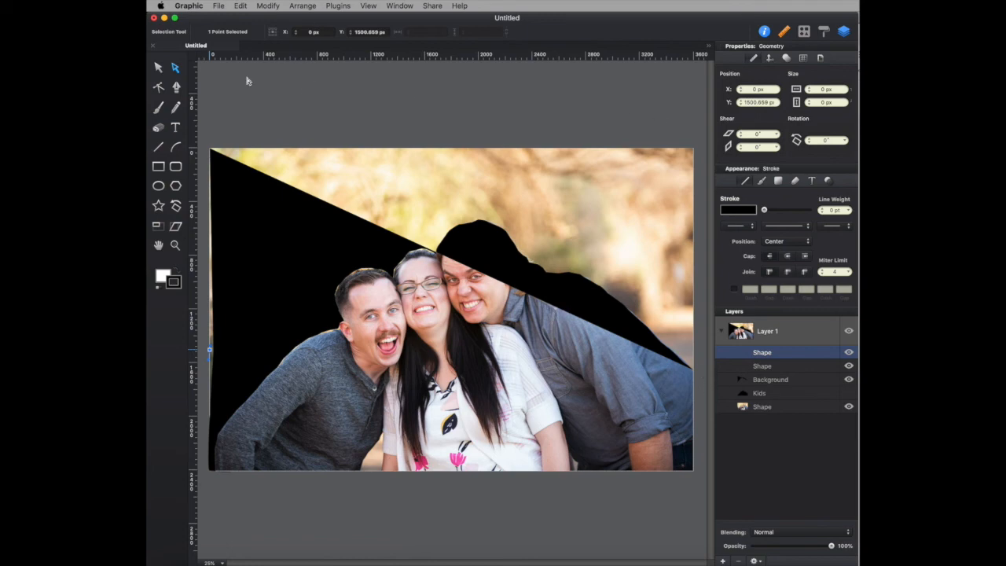
click(176, 88)
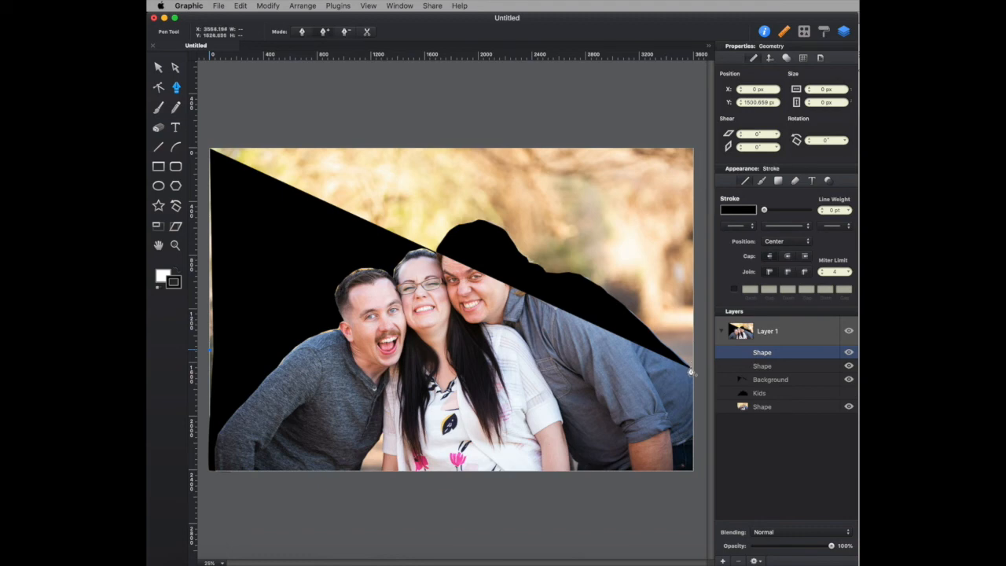
click(176, 66)
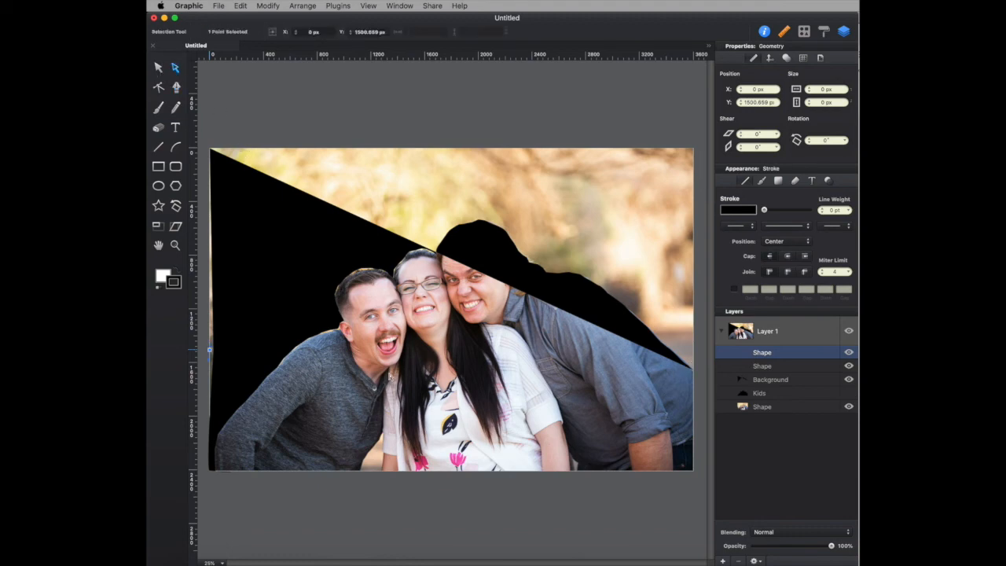
Drag the Background mask's diagonal corner point up so black fills the area to the photo's top edge
click(770, 379)
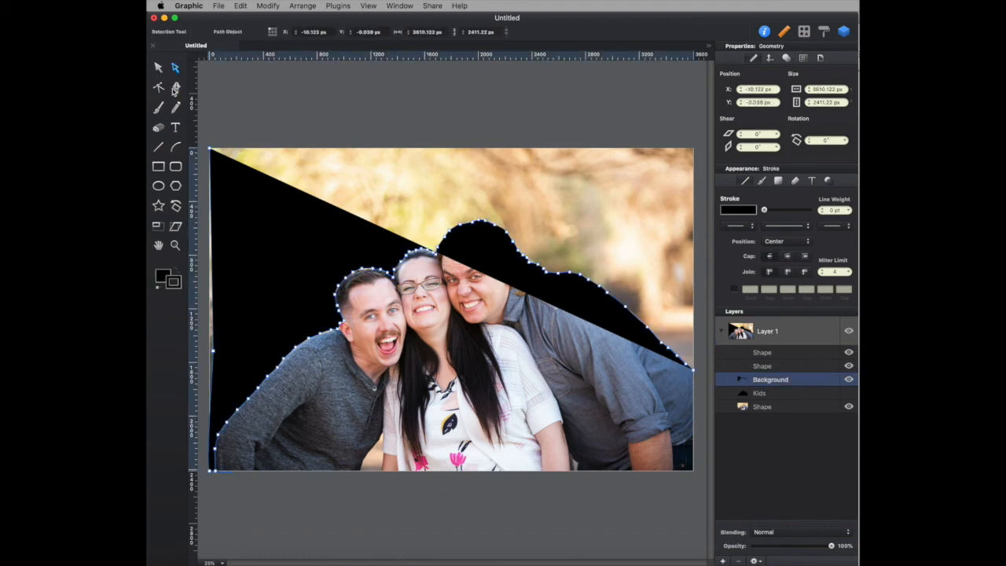
click(176, 88)
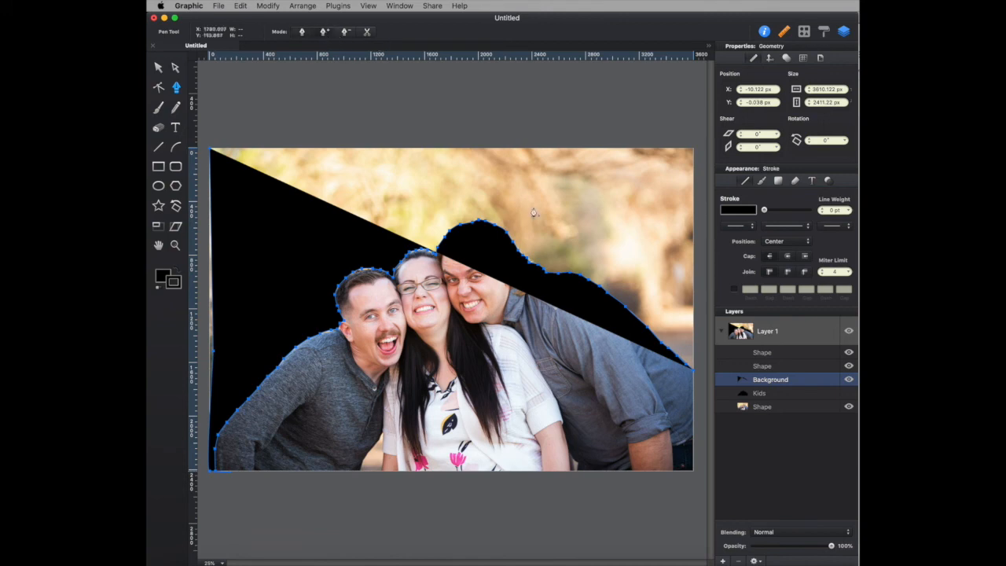
mouse_move(258, 152)
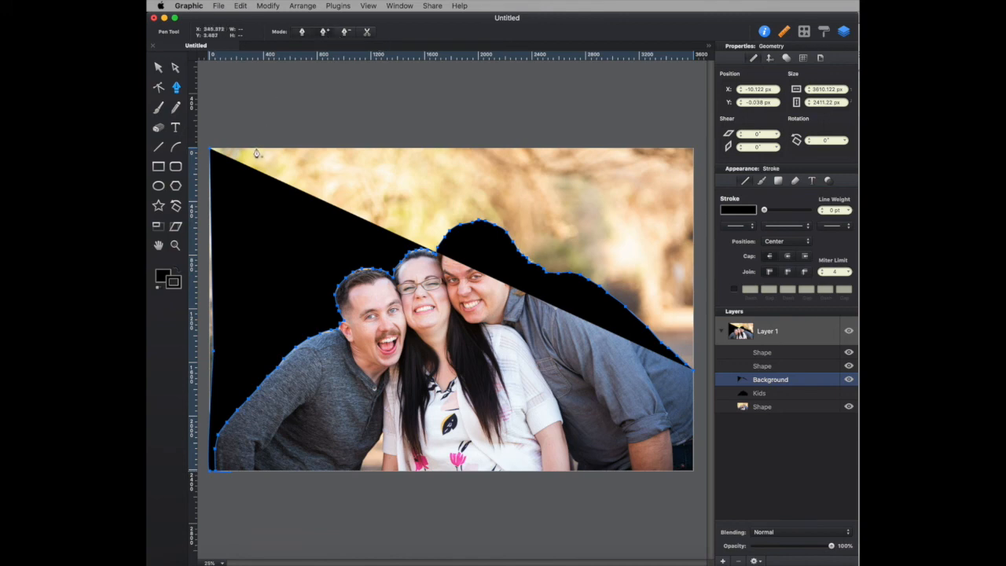
mouse_move(228, 159)
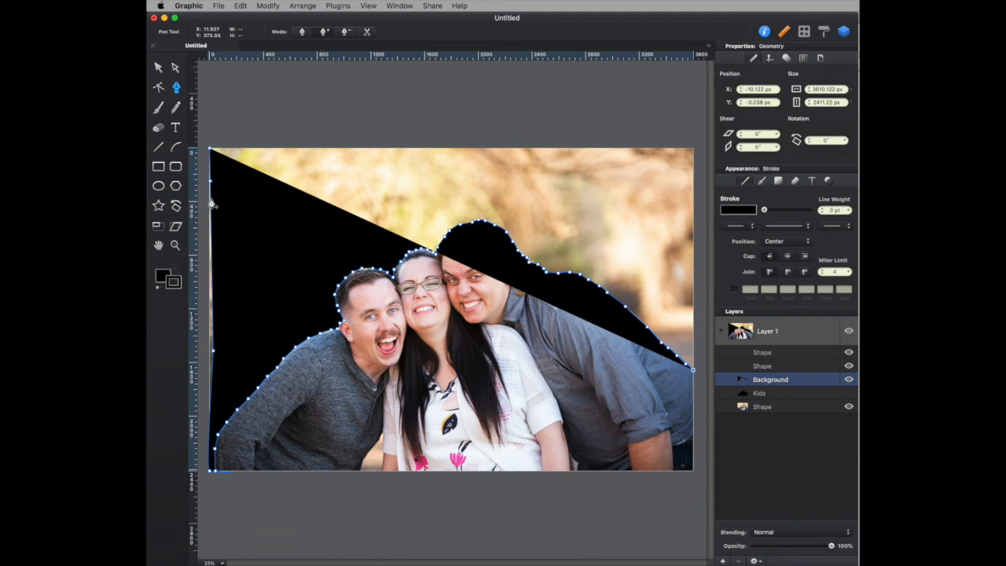
click(157, 68)
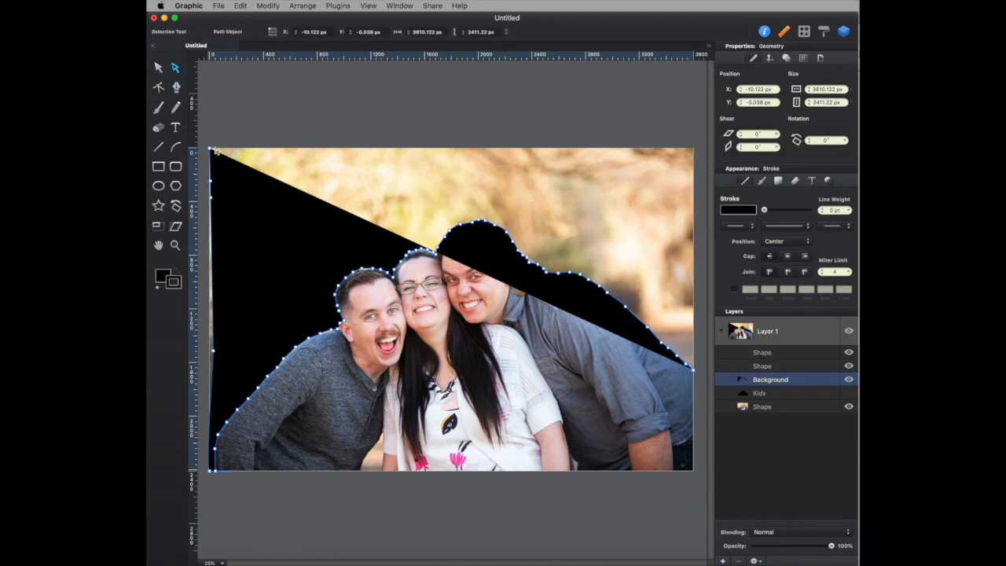
drag(214, 149, 330, 161)
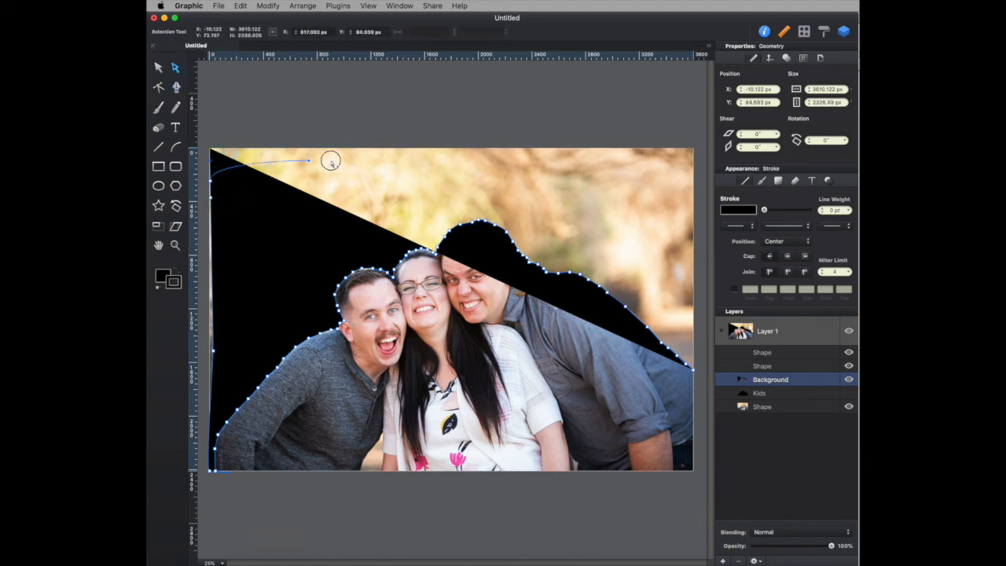
drag(308, 161, 695, 149)
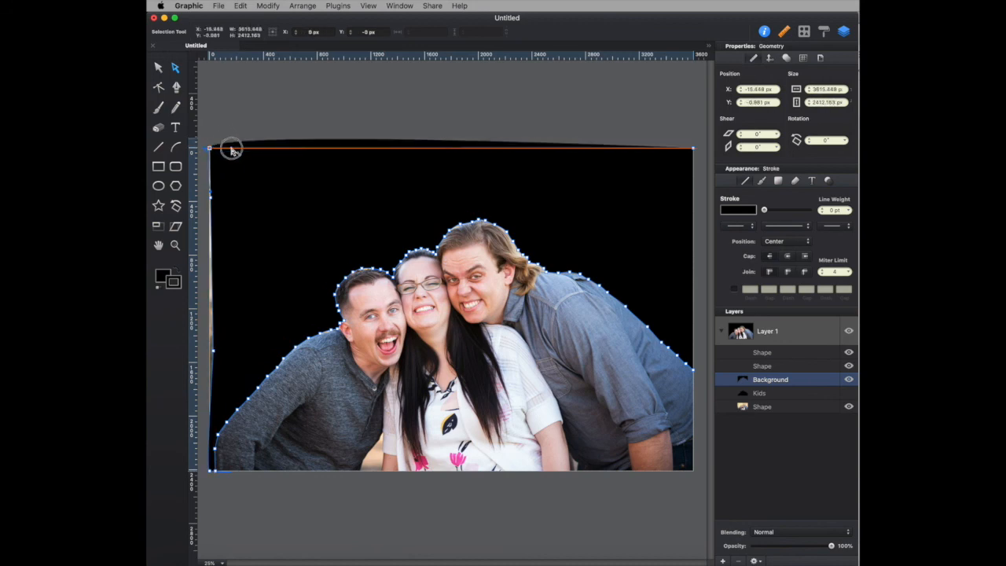
Select the whole Background path and bring up the Color Picker for its fill
click(211, 147)
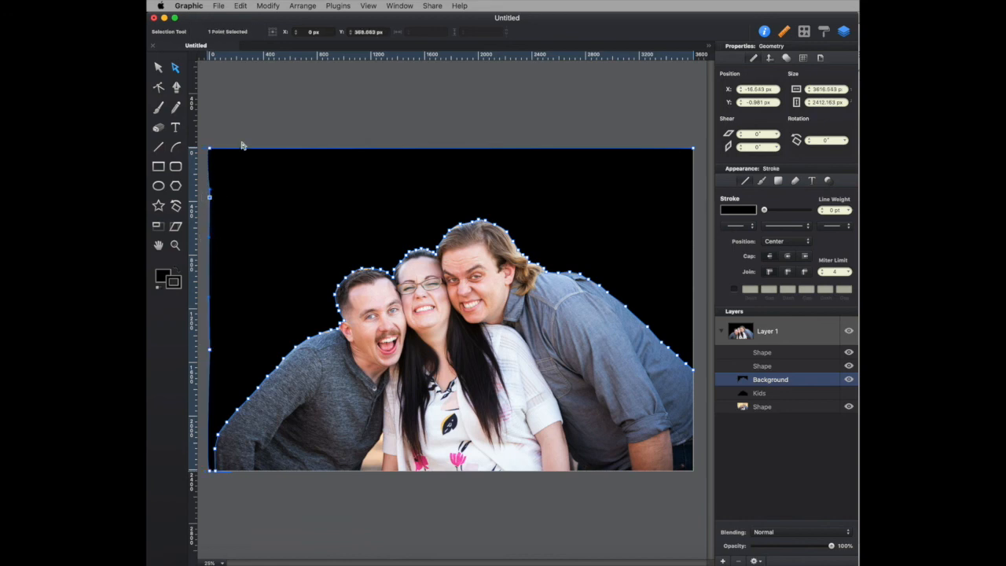
mouse_move(217, 95)
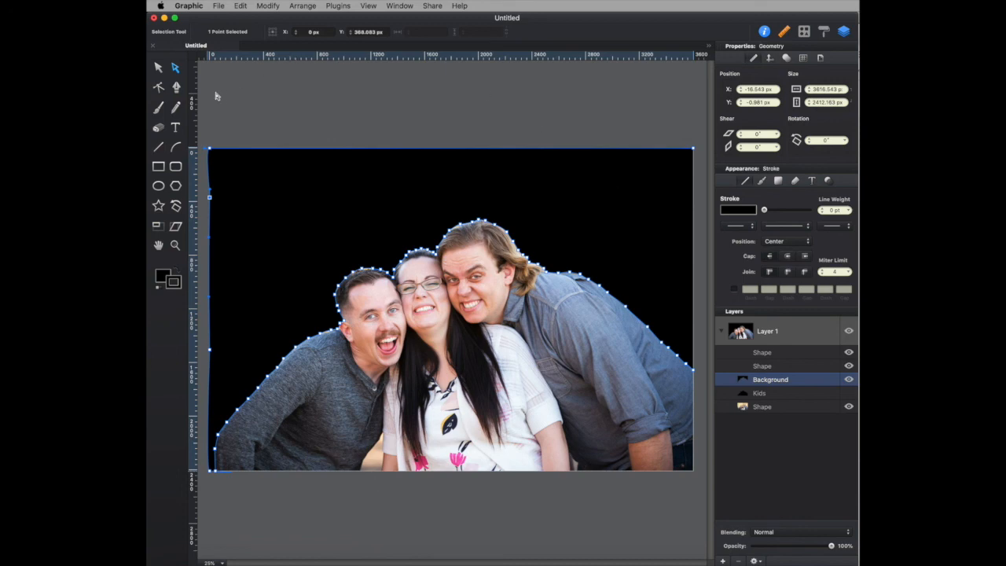
mouse_move(163, 69)
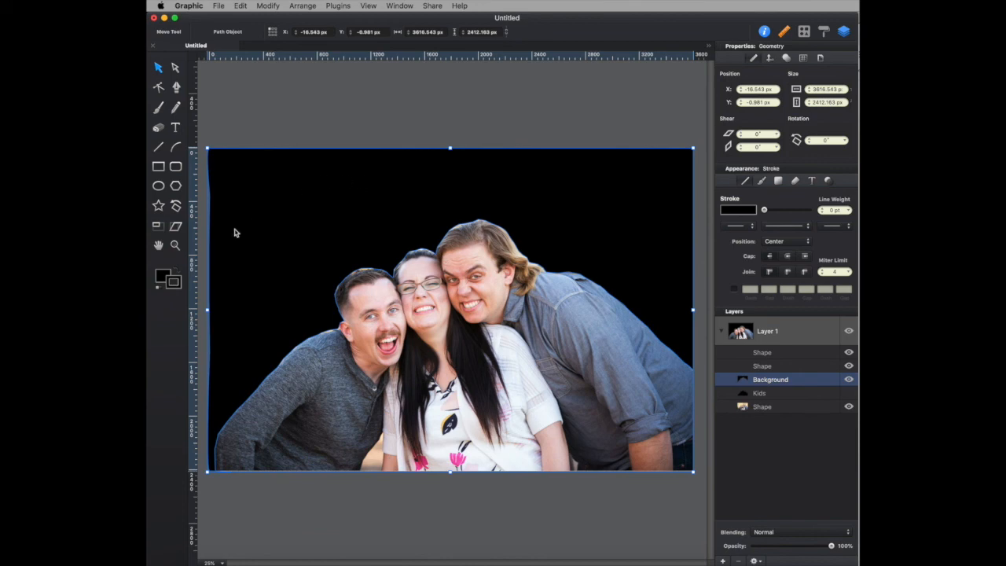
click(163, 275)
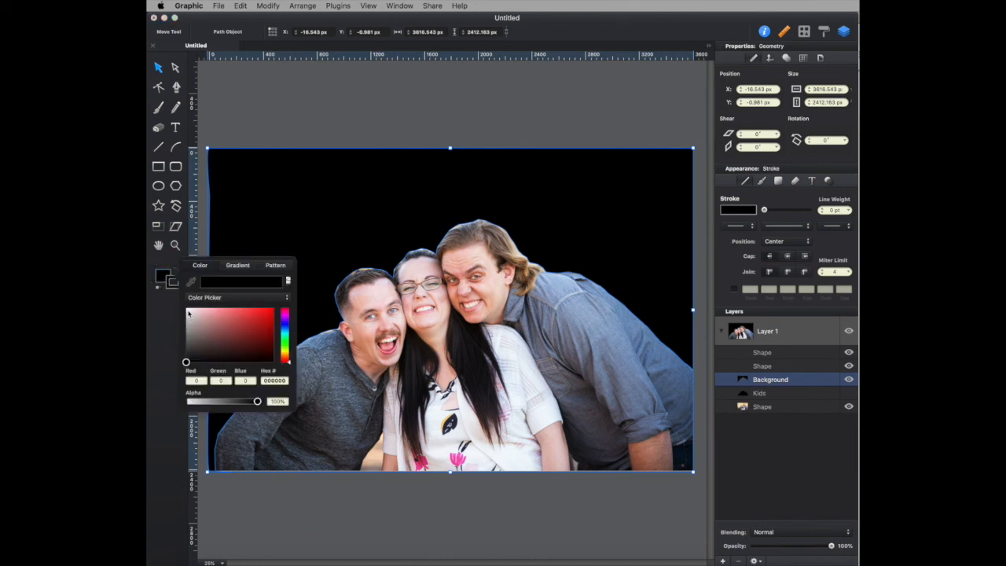